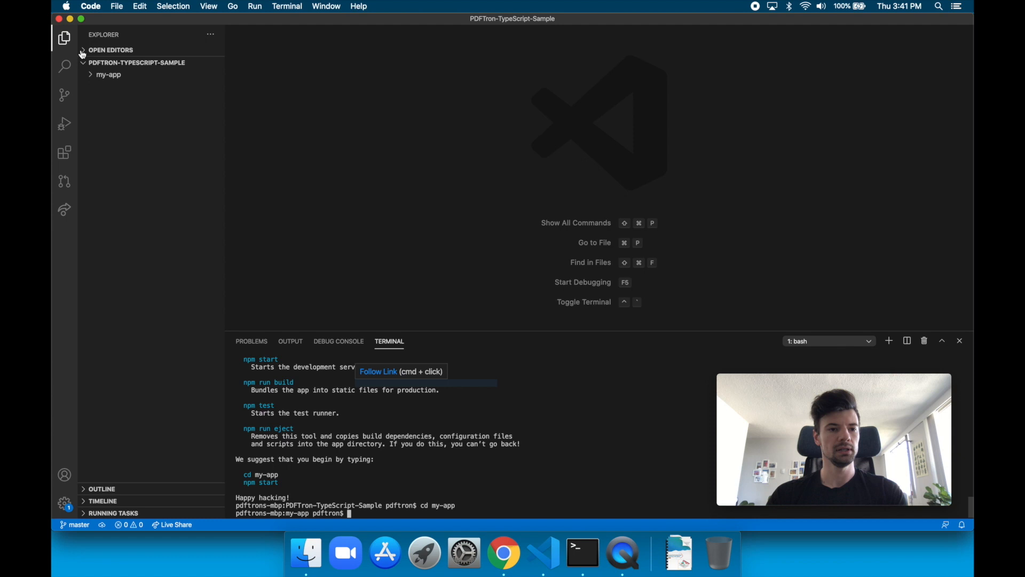
Step: Expand the my-app folder in the Explorer to reveal its public and src contents
click(109, 73)
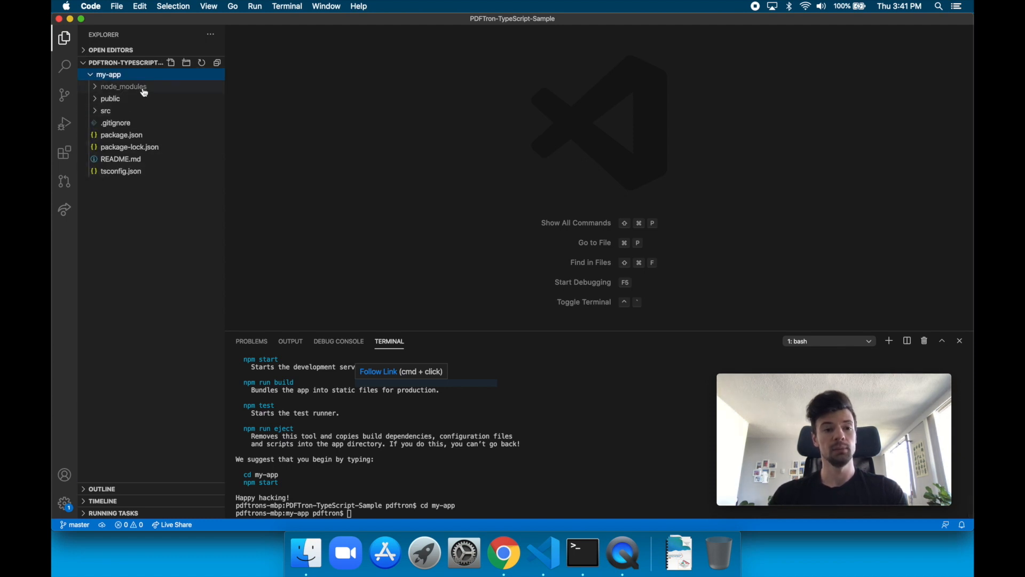
click(110, 98)
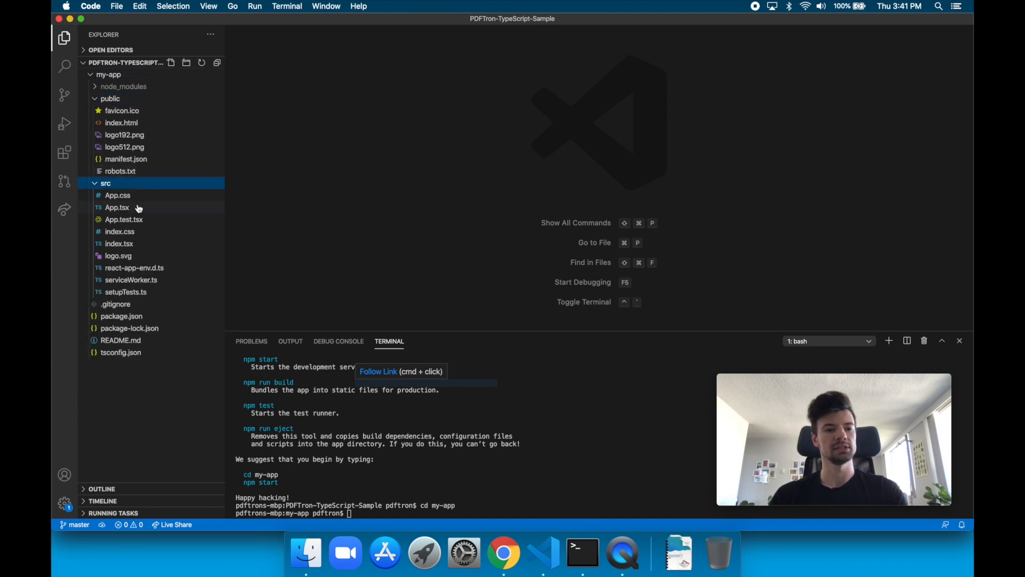
mouse_move(116, 207)
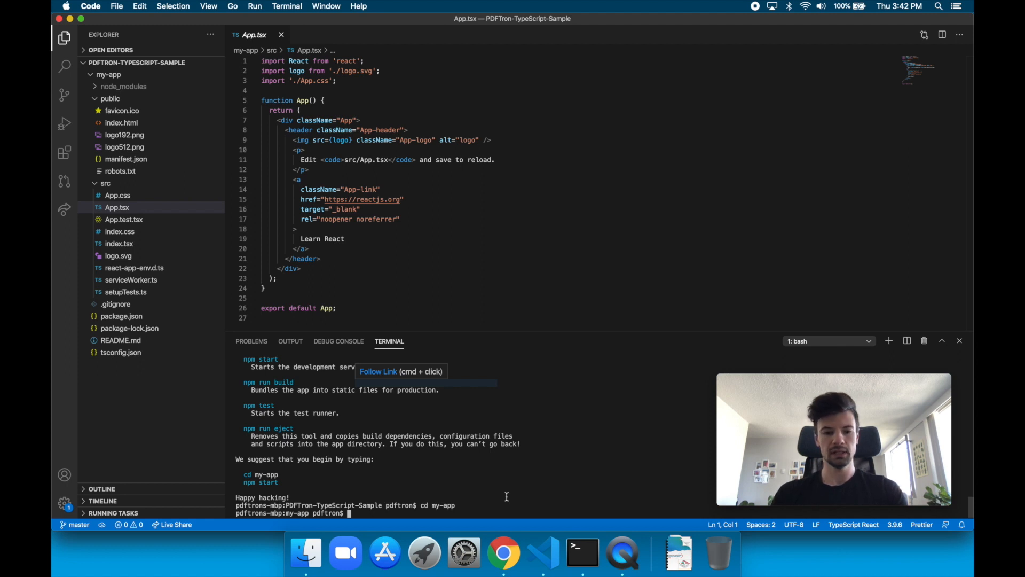
Step: Run npm start to compile the stripped-down App.tsx, then stop the server
text(npm)
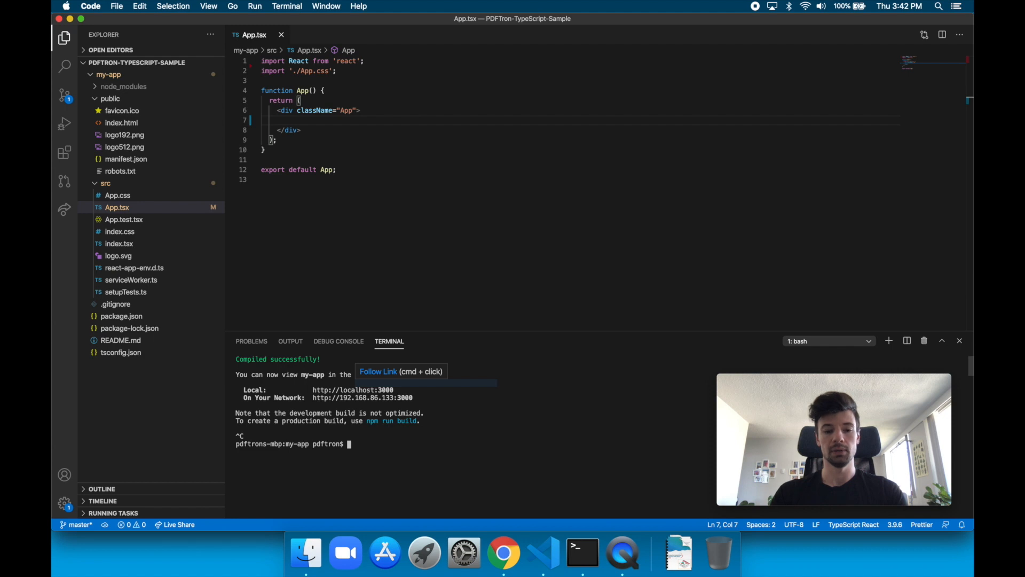
text(npm)
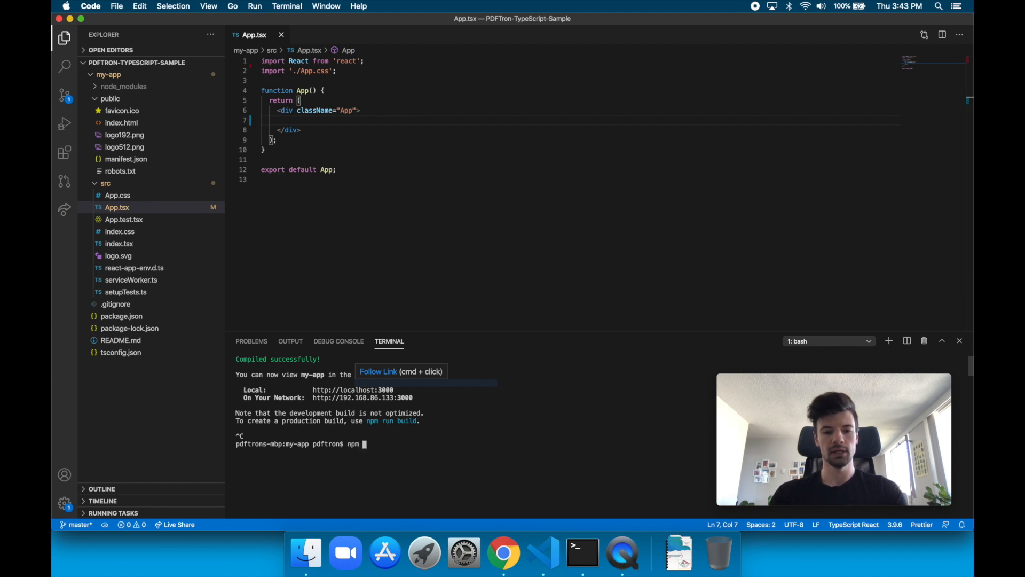
text(i)
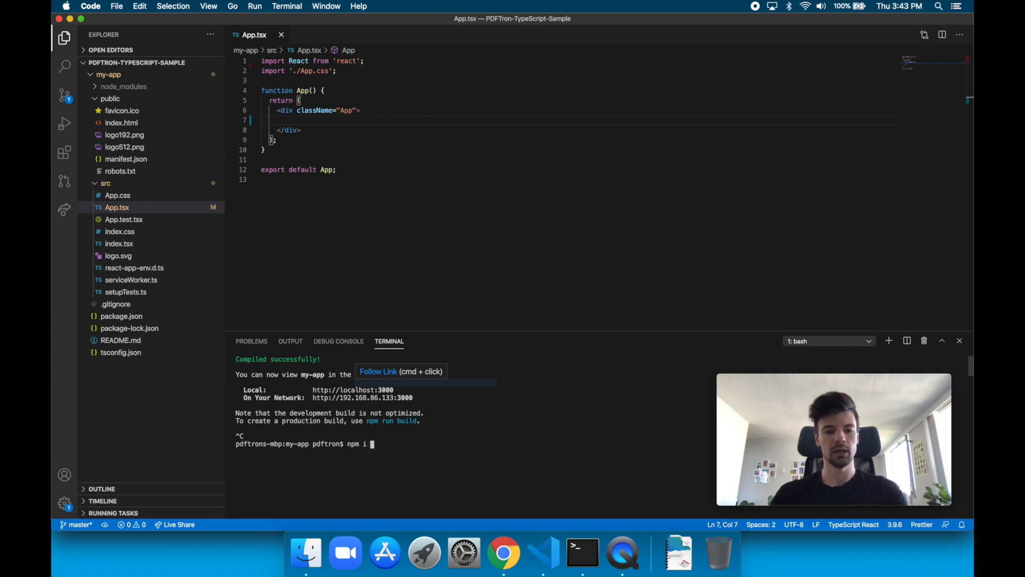
text(@pdftron/webviewer --save)
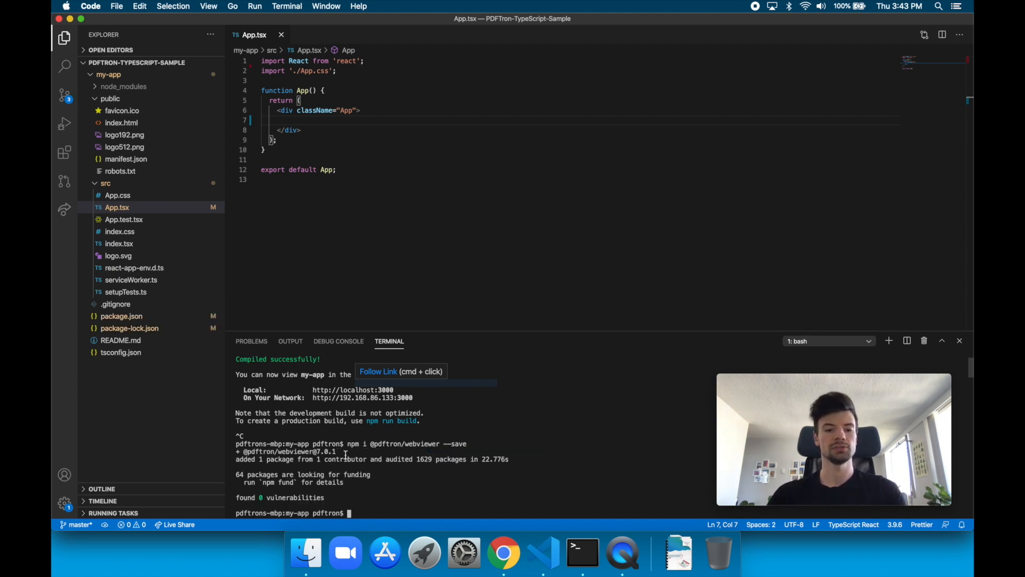
click(123, 85)
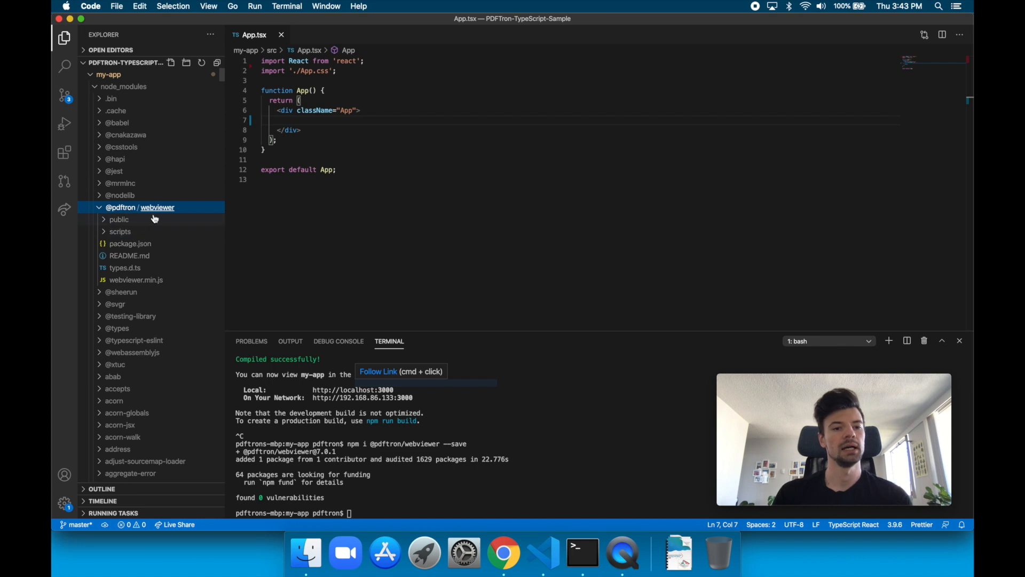
mouse_move(155, 228)
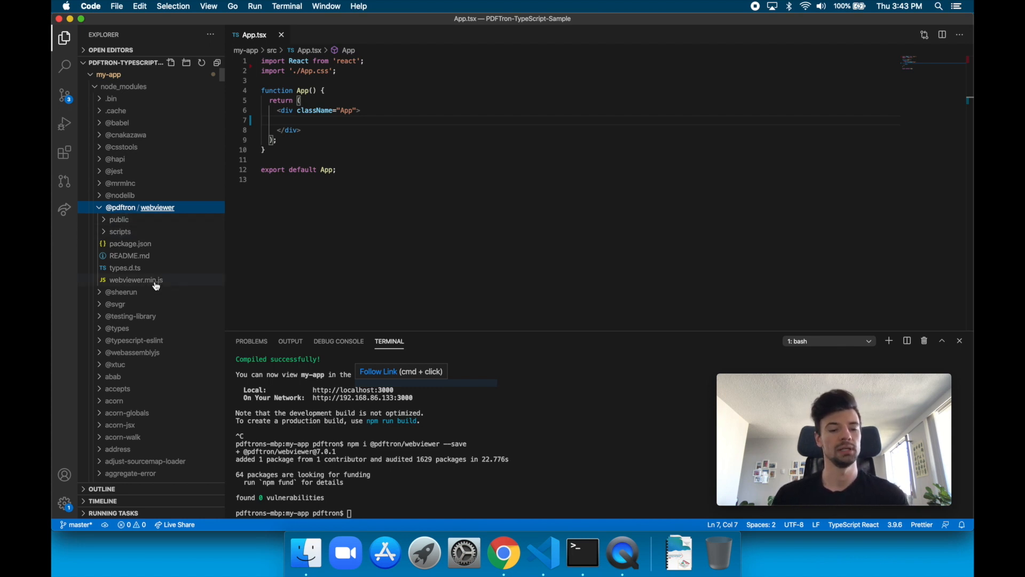
mouse_move(141, 271)
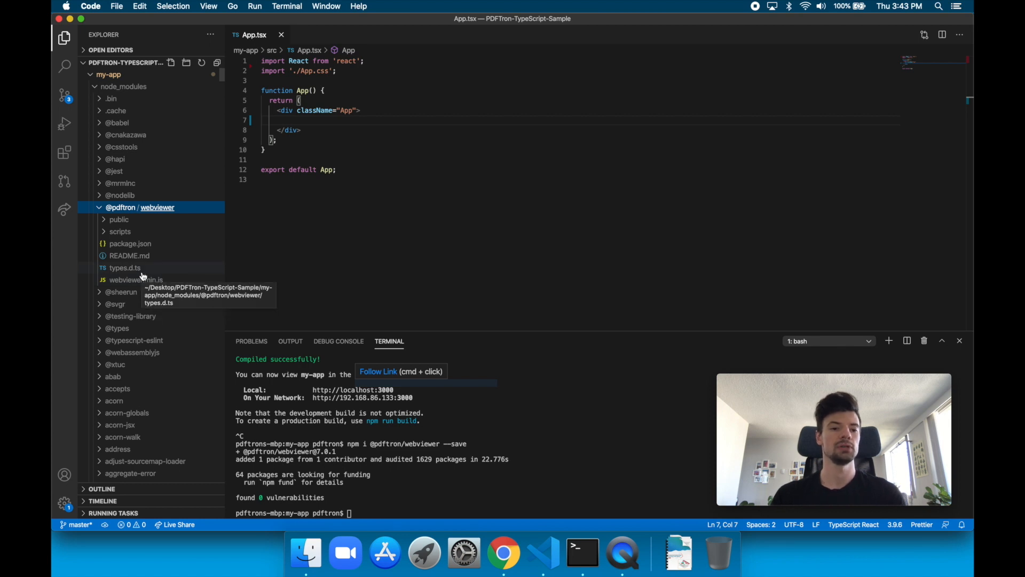
mouse_move(135, 234)
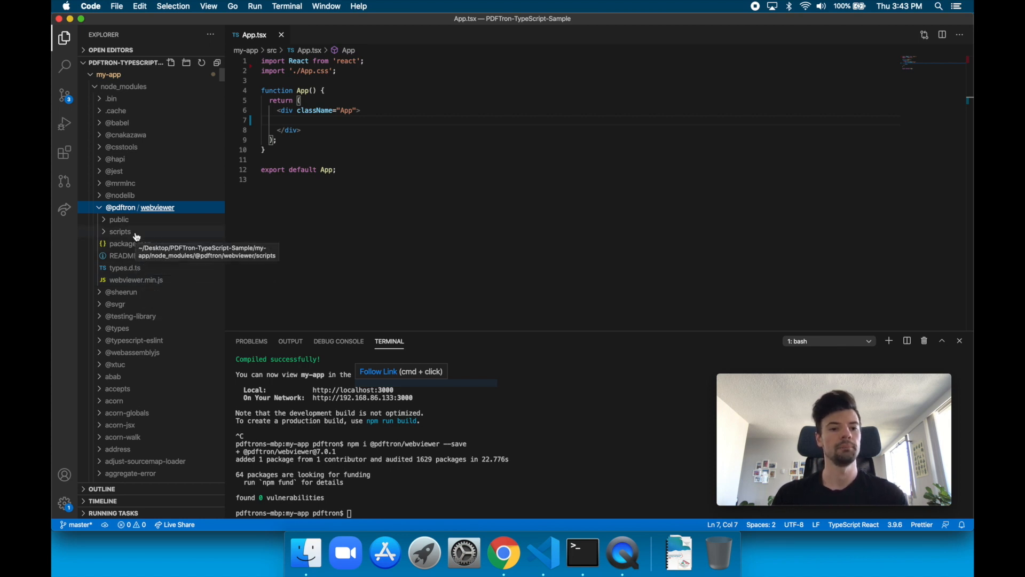
click(119, 218)
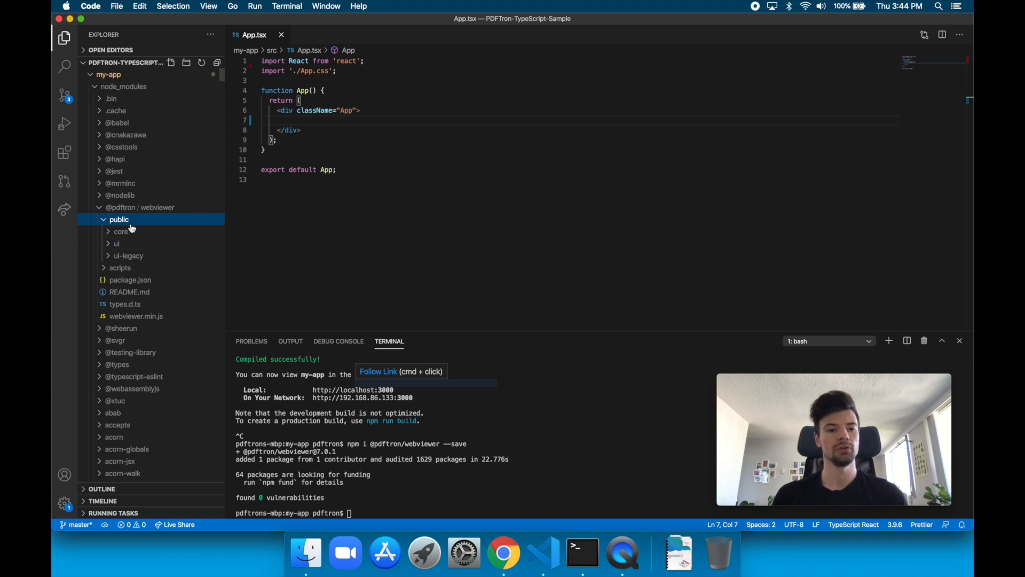
mouse_move(122, 230)
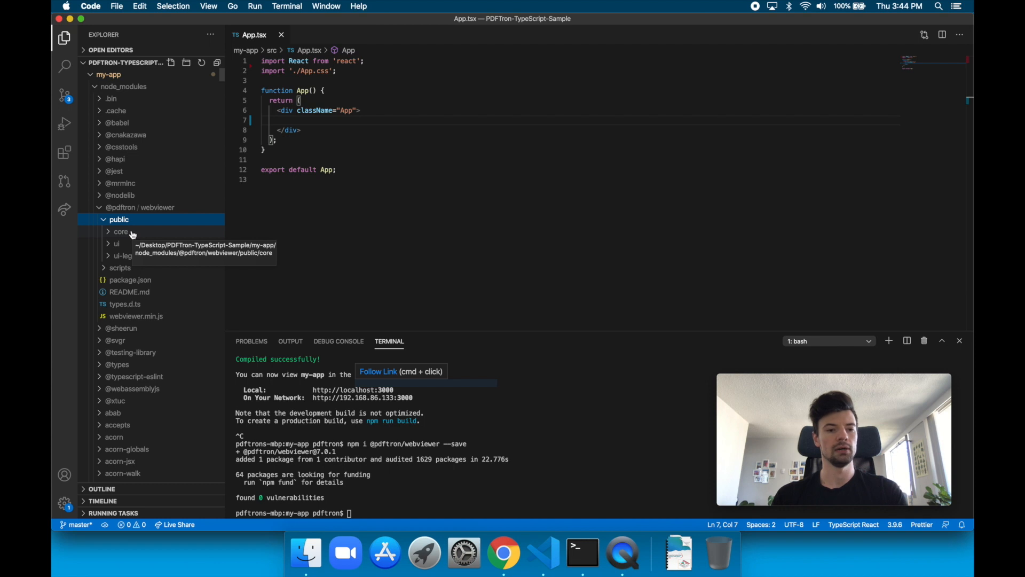
click(121, 231)
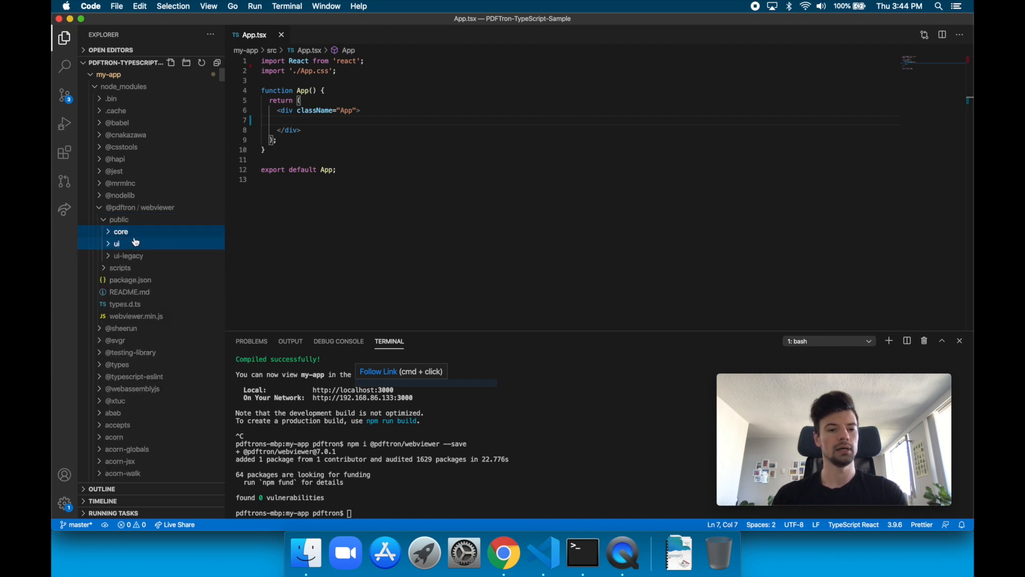
right_click(121, 231)
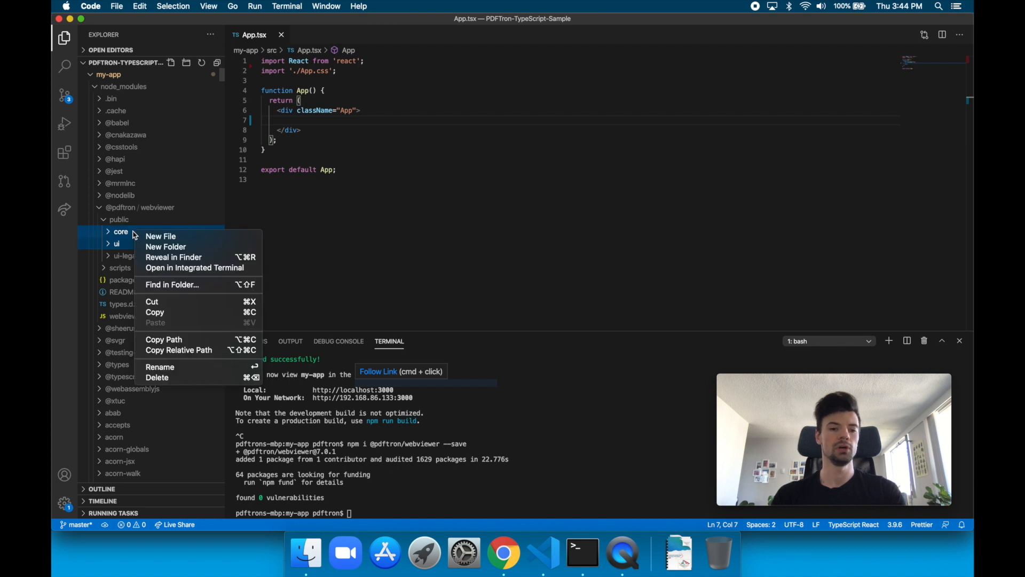
mouse_move(178, 350)
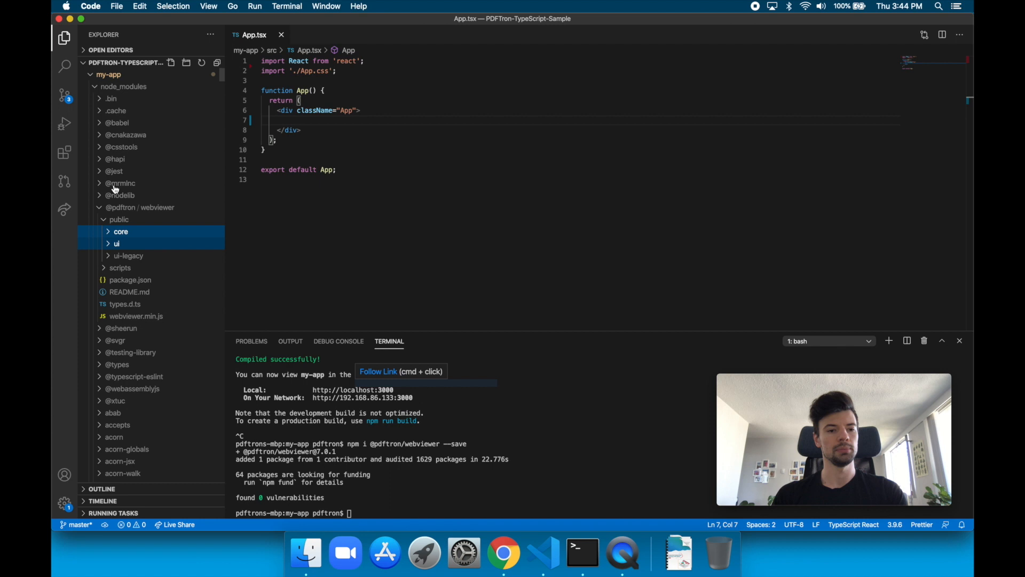
click(124, 85)
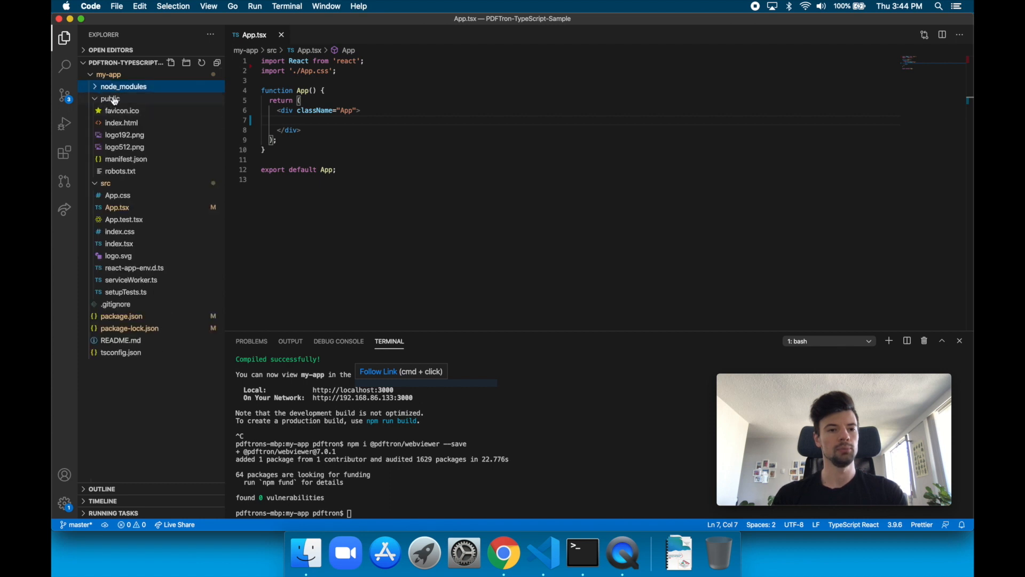
Step: Add a lib folder under public and paste core and ui into it
right_click(110, 99)
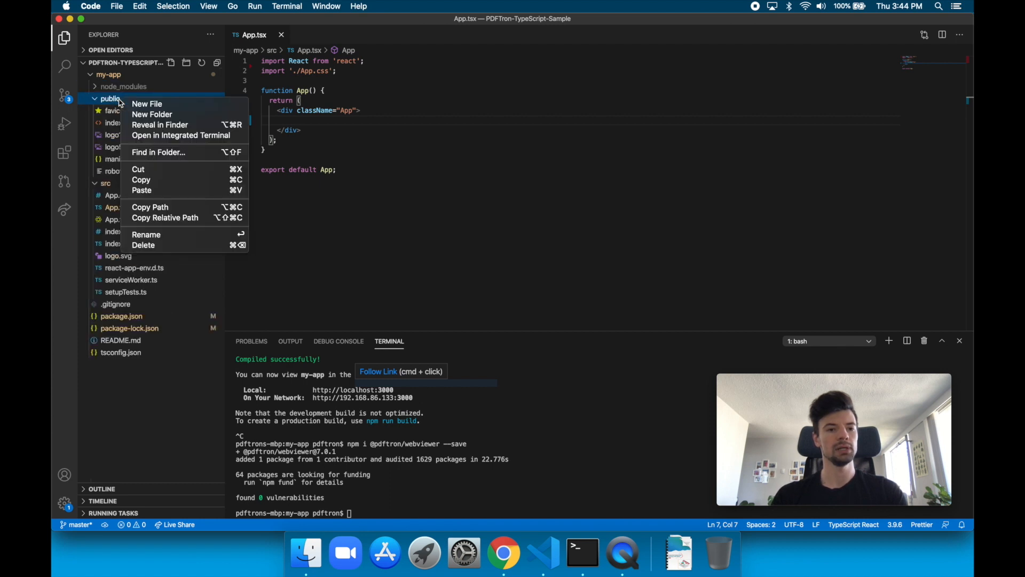
click(151, 114)
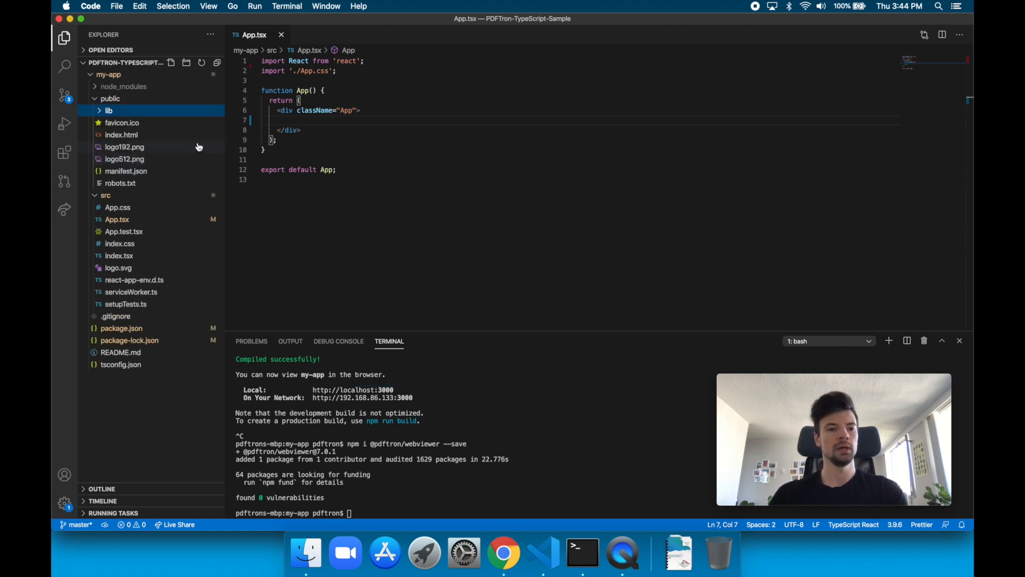
right_click(108, 111)
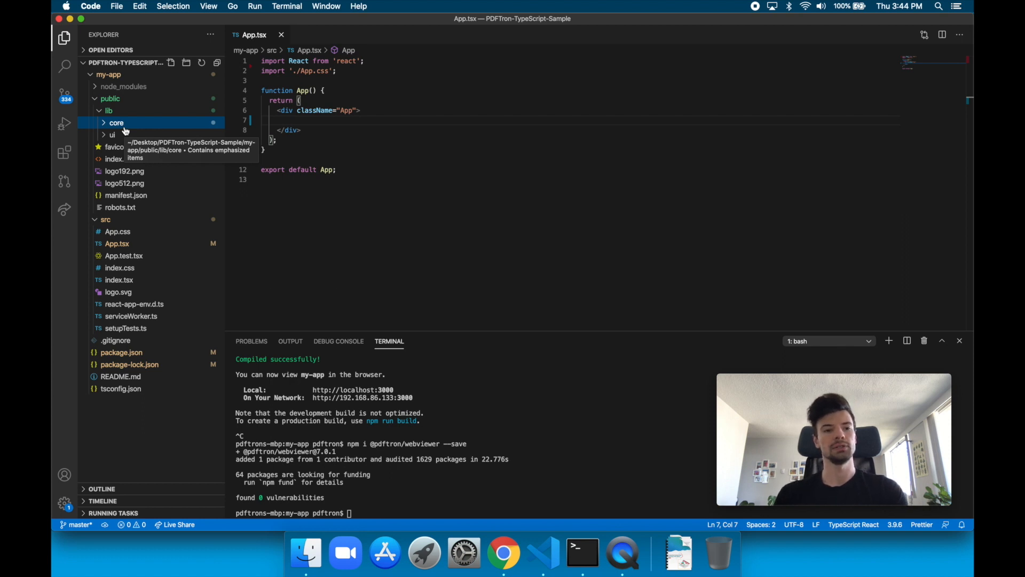
click(110, 99)
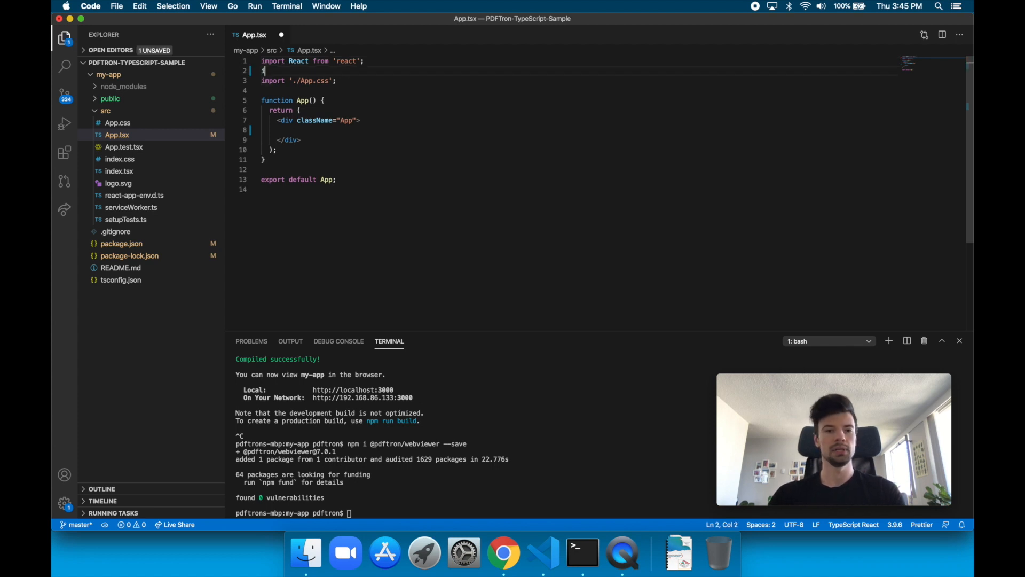
text(mport)
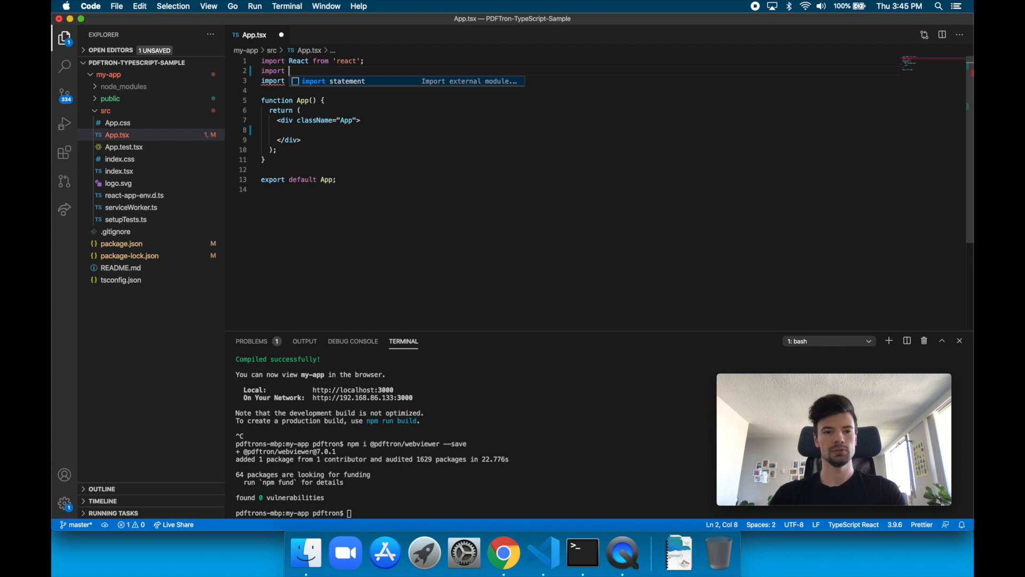
text(WebViewer)
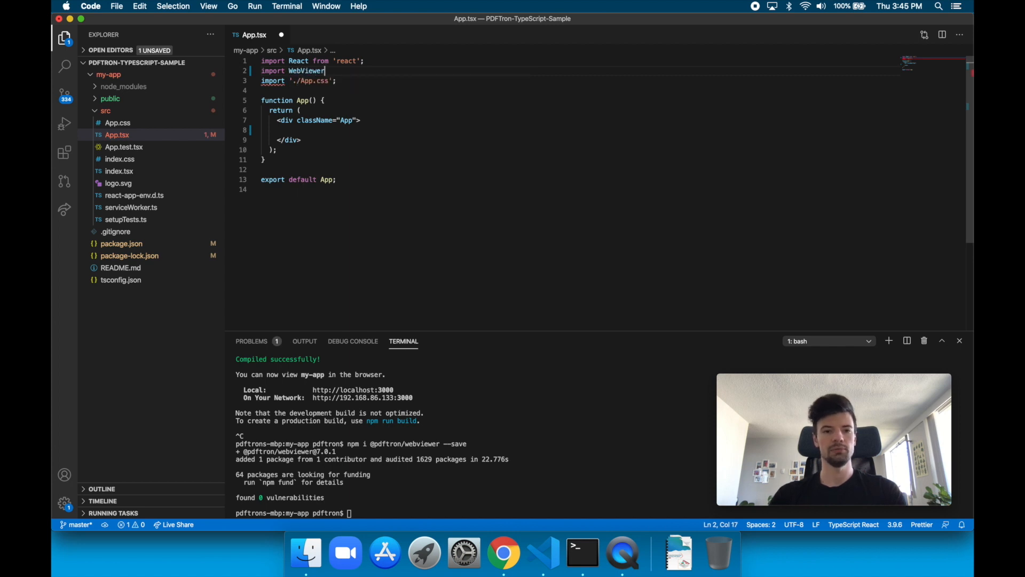
text(from '@pdftron/webviewer';)
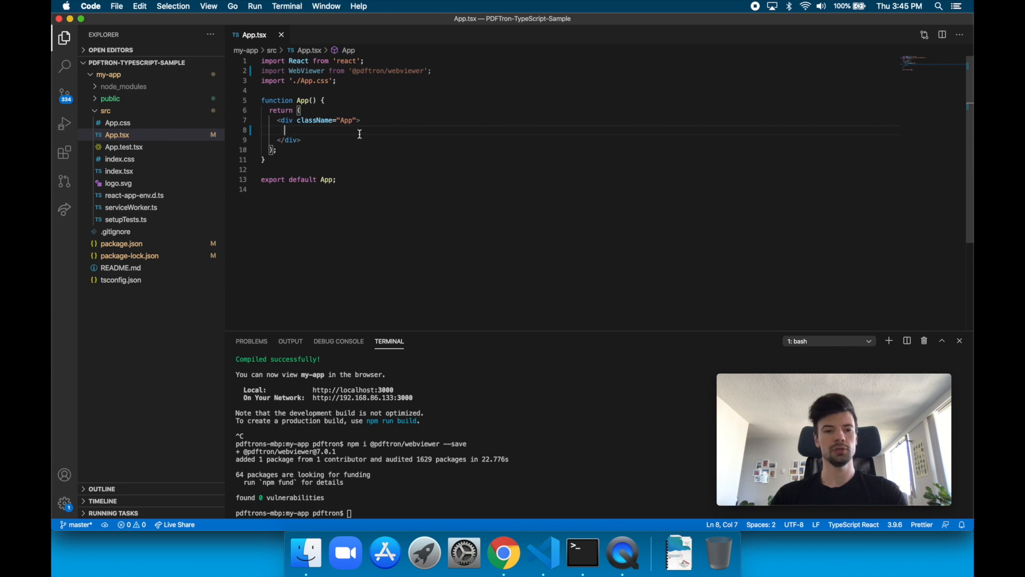
Step: Type a nested div with className webviewer inside the App div
text(<)
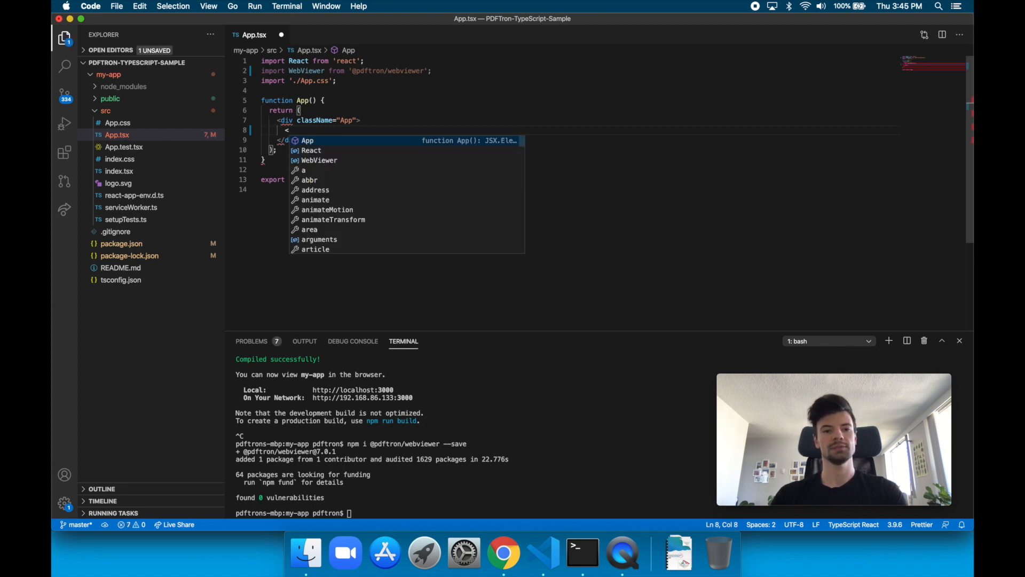
text(iv)
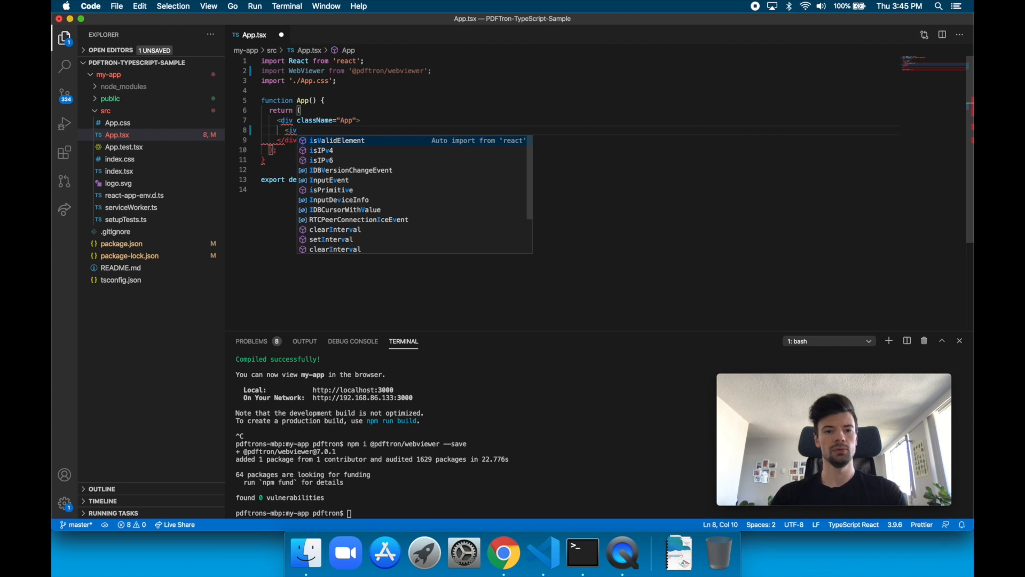
text(div ></div>)
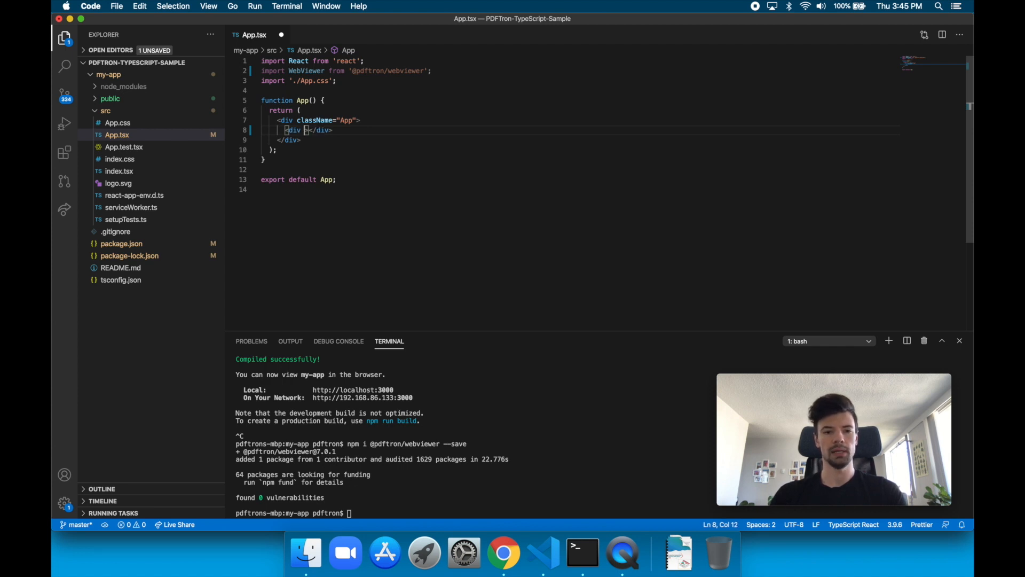
text(className="webviewer)
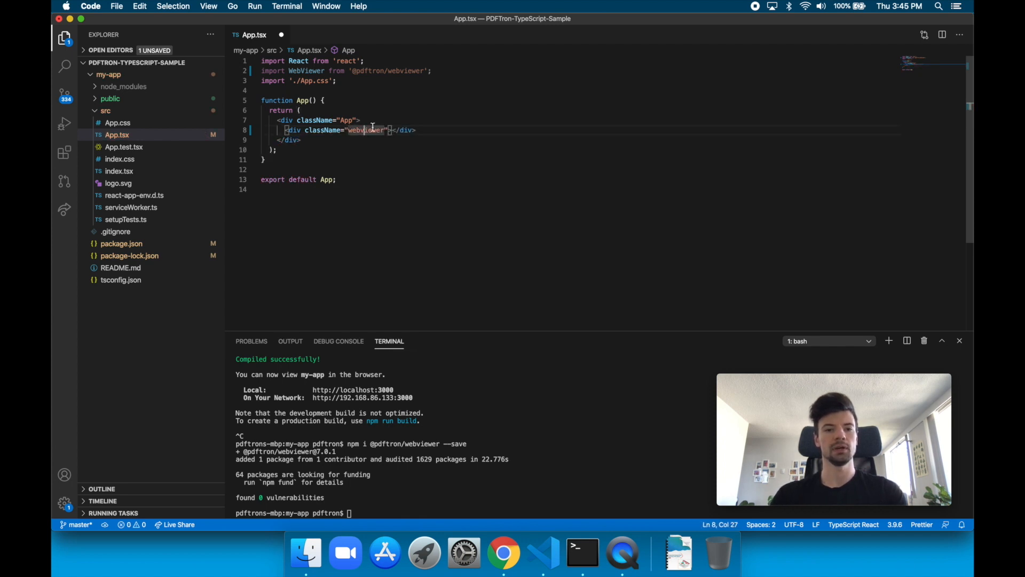
Step: Add useRef and useEffect to the react import
key(enter)
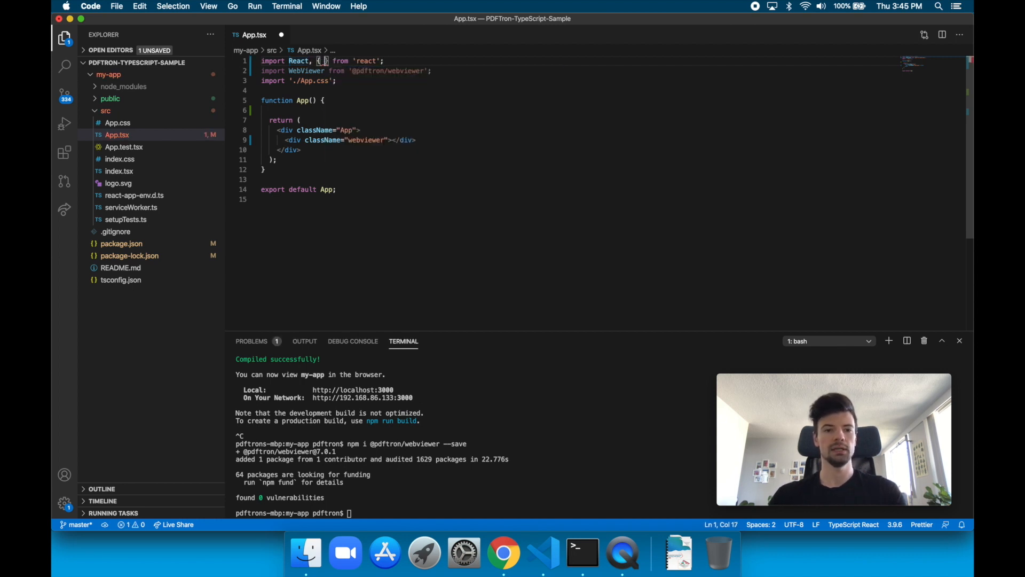
text(useRef,)
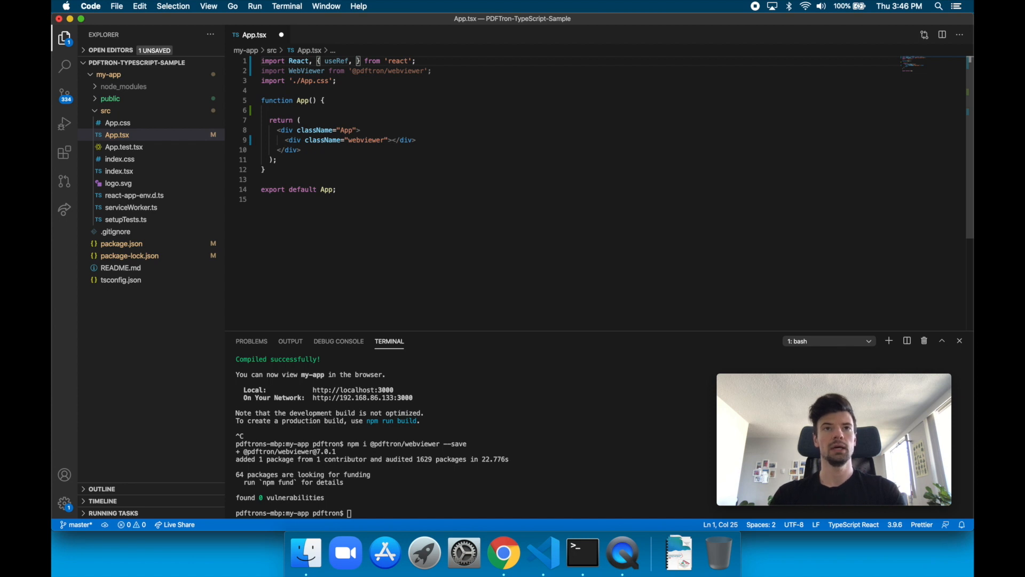
text(useEffect)
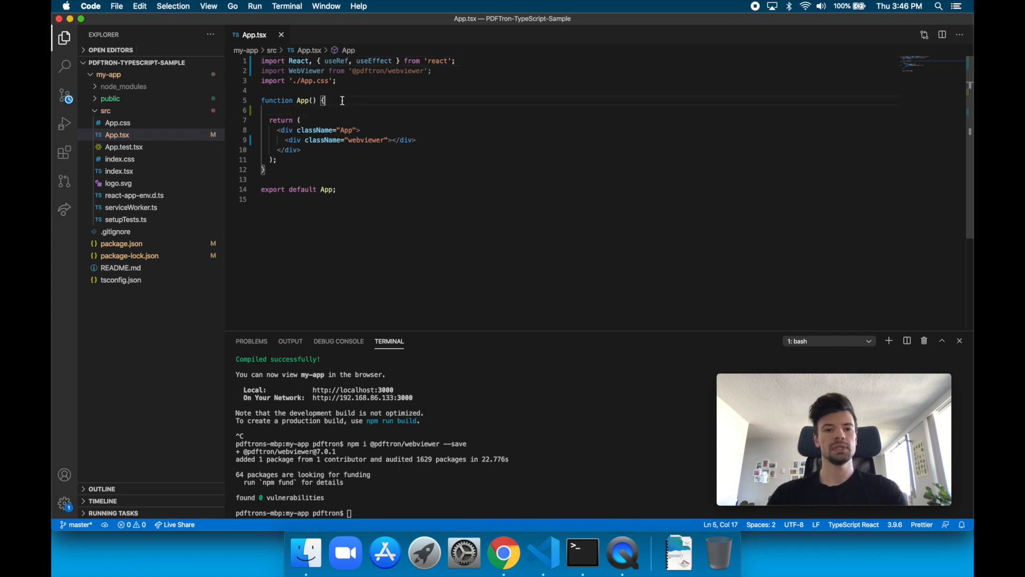
Step: Declare const viewerDiv = useRef<HTMLDivElement>(null) in App
text(const)
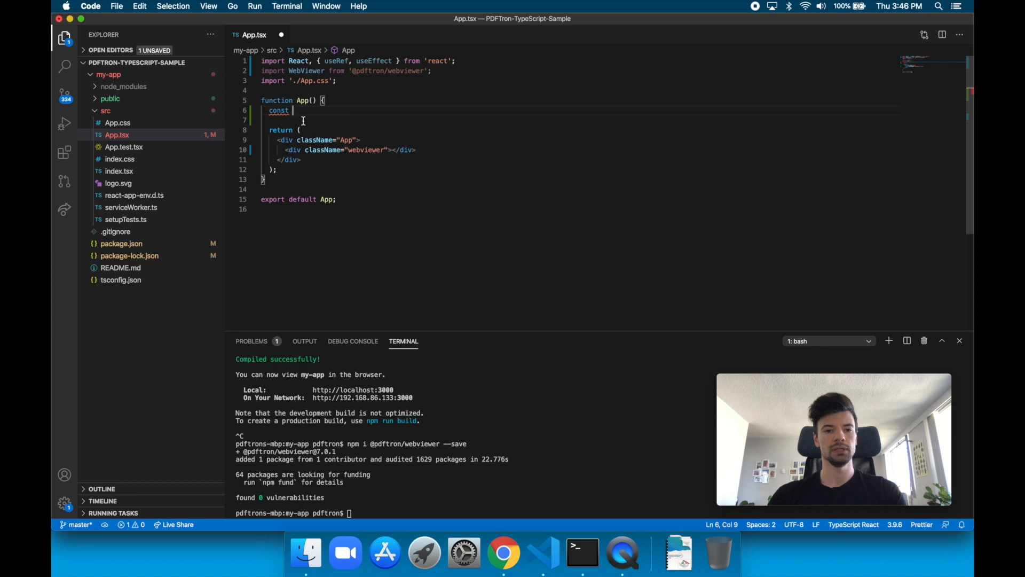
text(viewer)
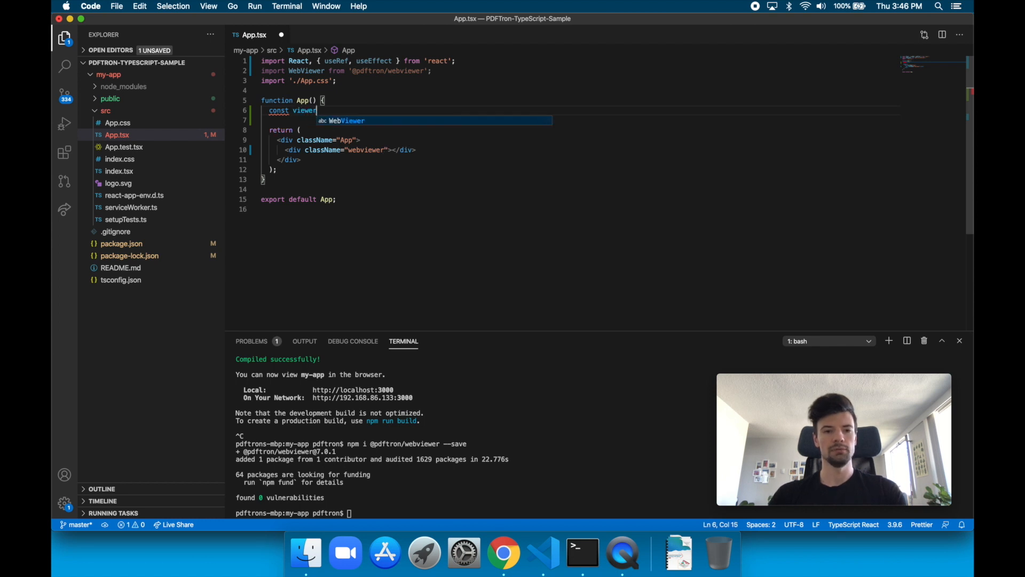
text(Div =)
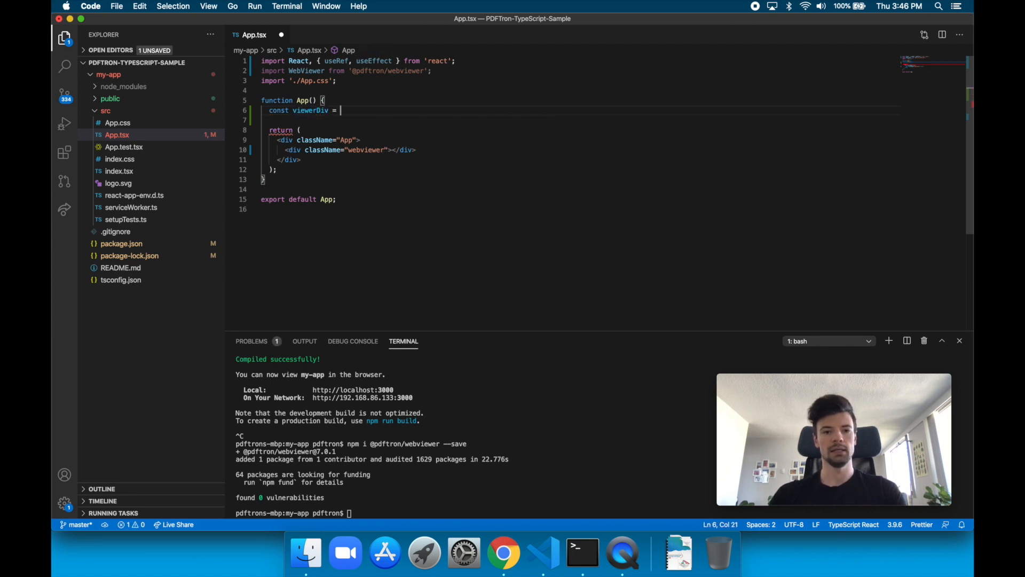
text(useRef(nul)
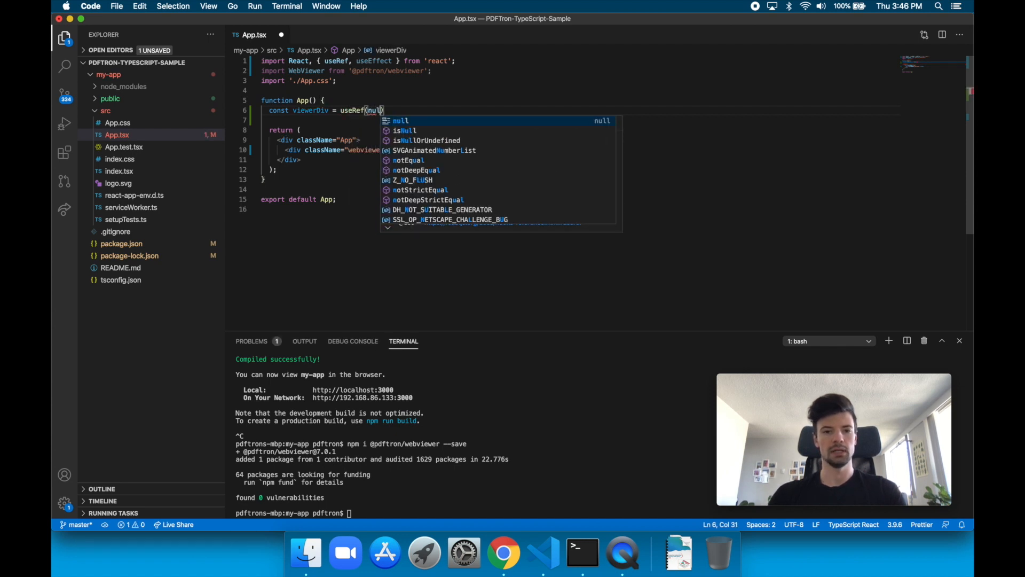
text(<HTML)
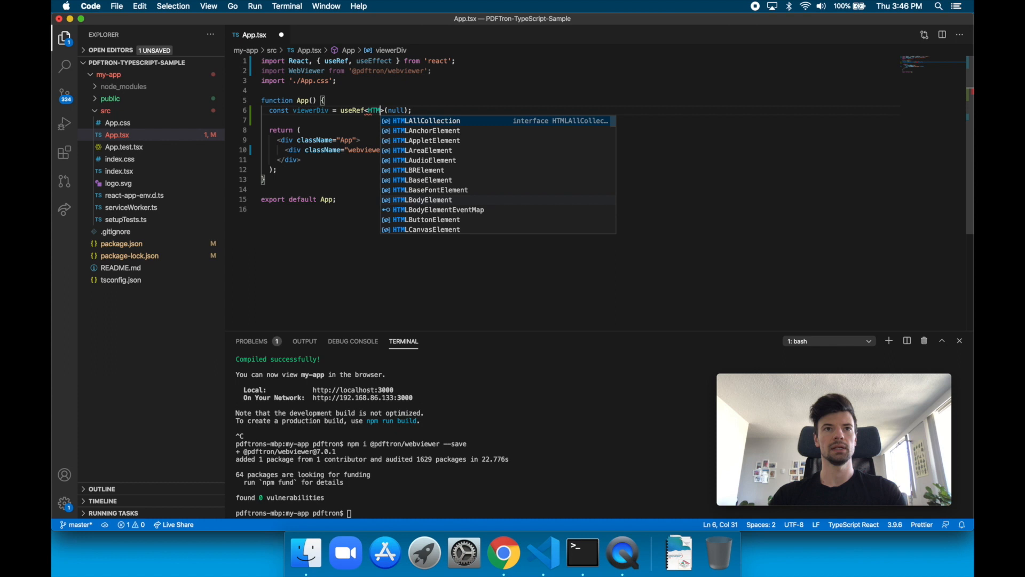
text(DivElement)
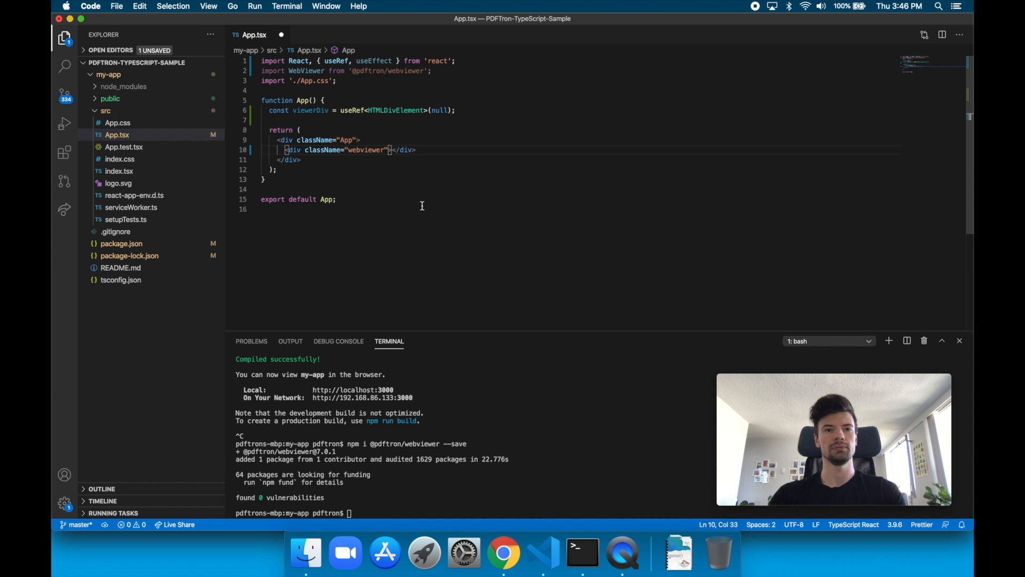
Step: Attach ref={viewerDiv} to the webviewer div and add a blank line below
text(ref={)
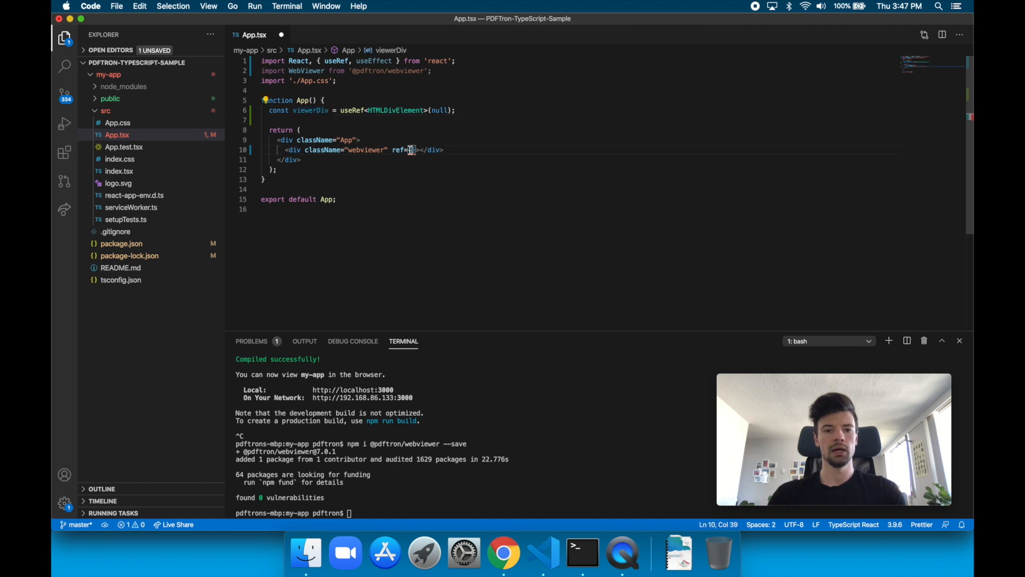
text(viewerDiv)
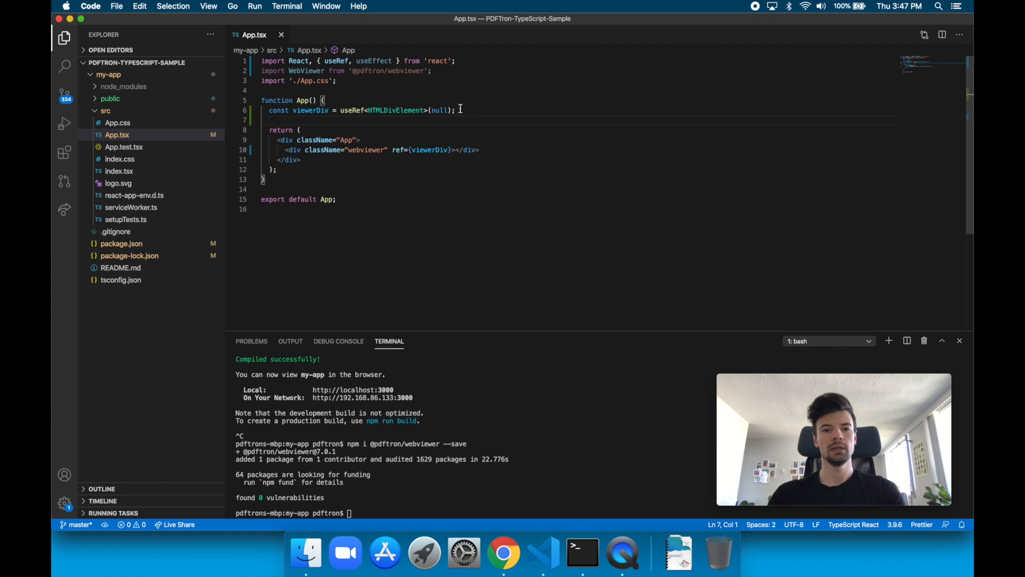
key(Enter)
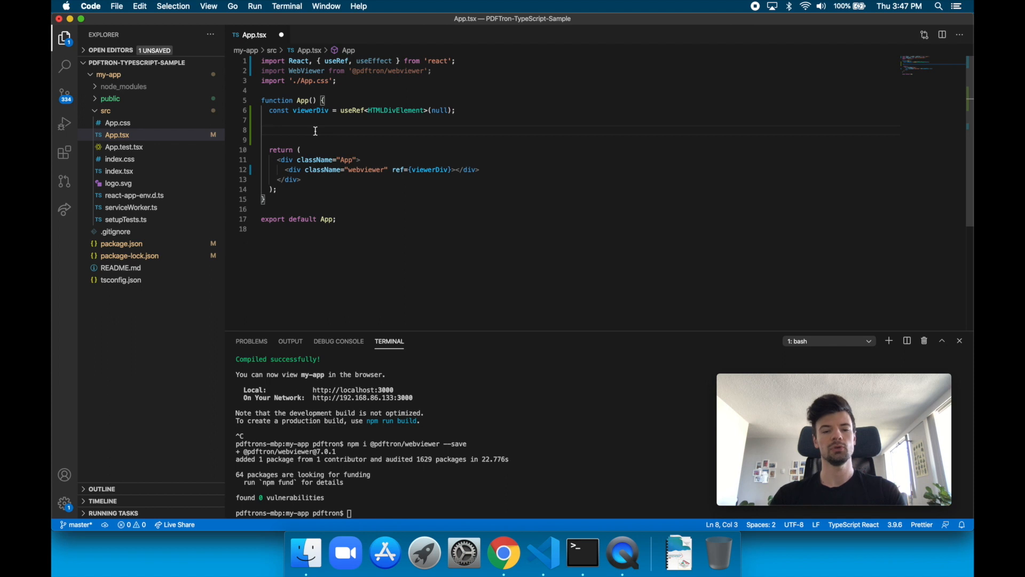
Step: Add useEffect(() => {}, []) with an empty dependency array
text(useEffect())
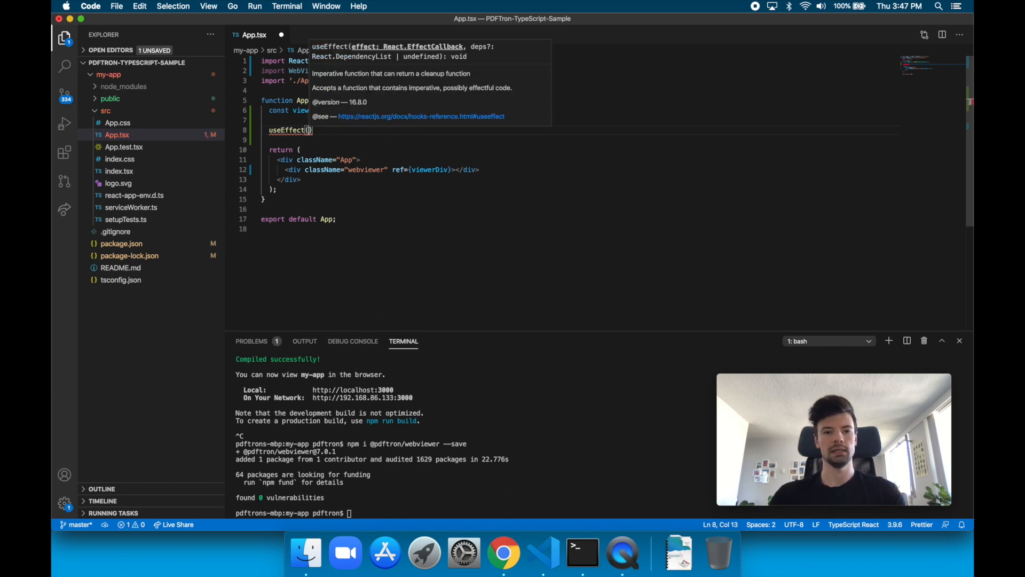
text(() => ))
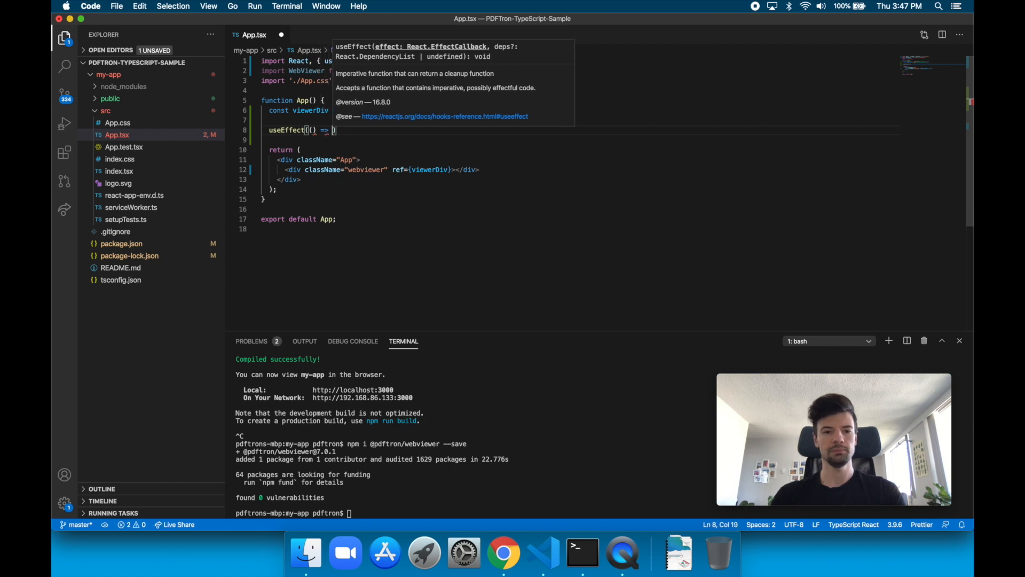
text({})
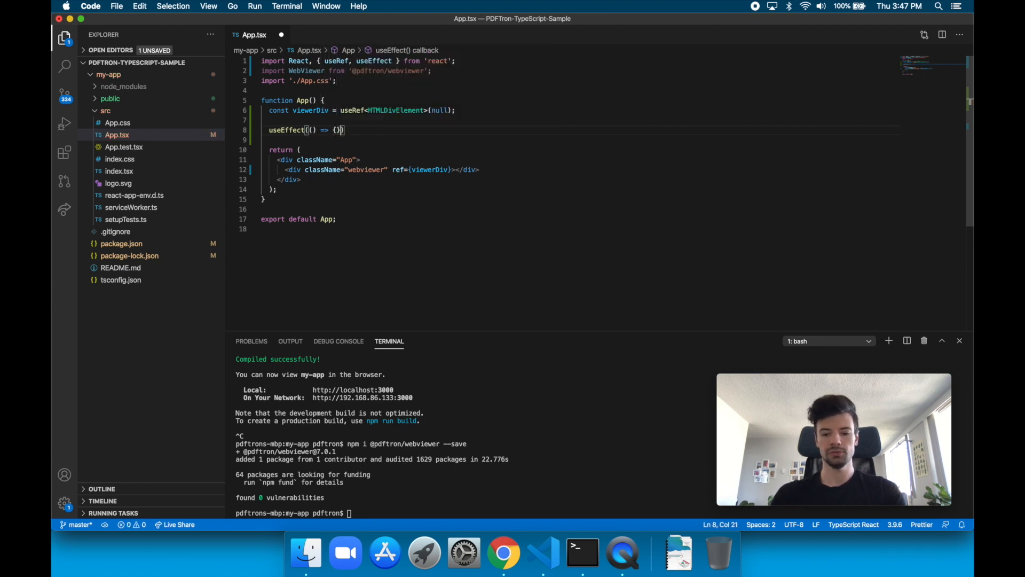
text(, []);)
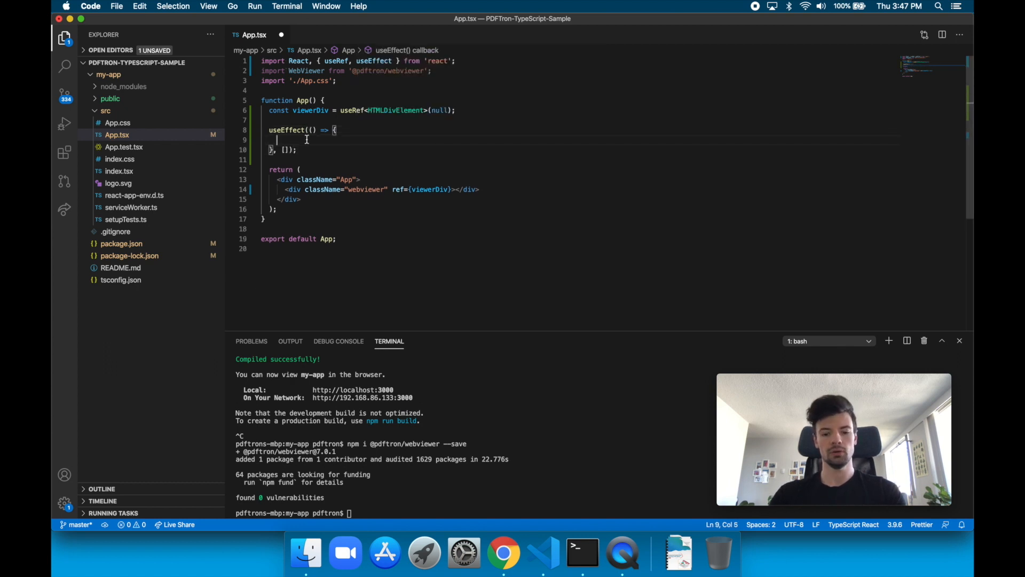
Step: Begin a WebViewer({path:}) call inside the effect
text(WebViewer)
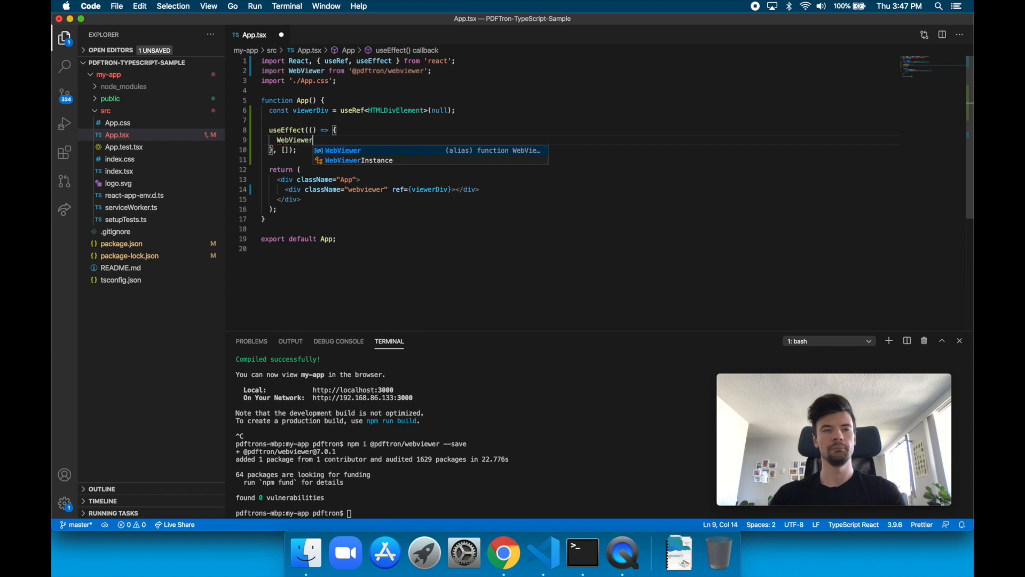
text(()
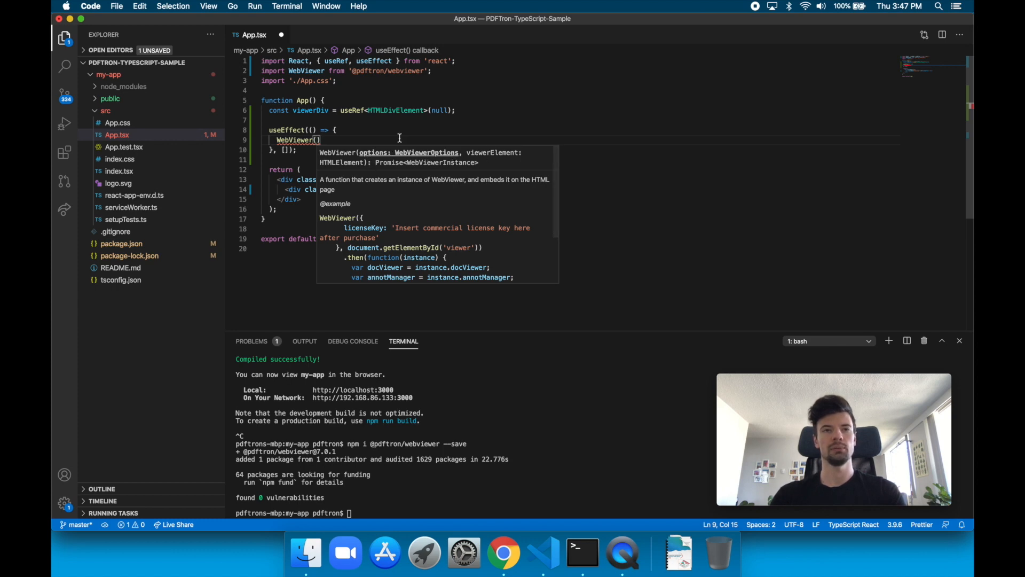
text({path:})
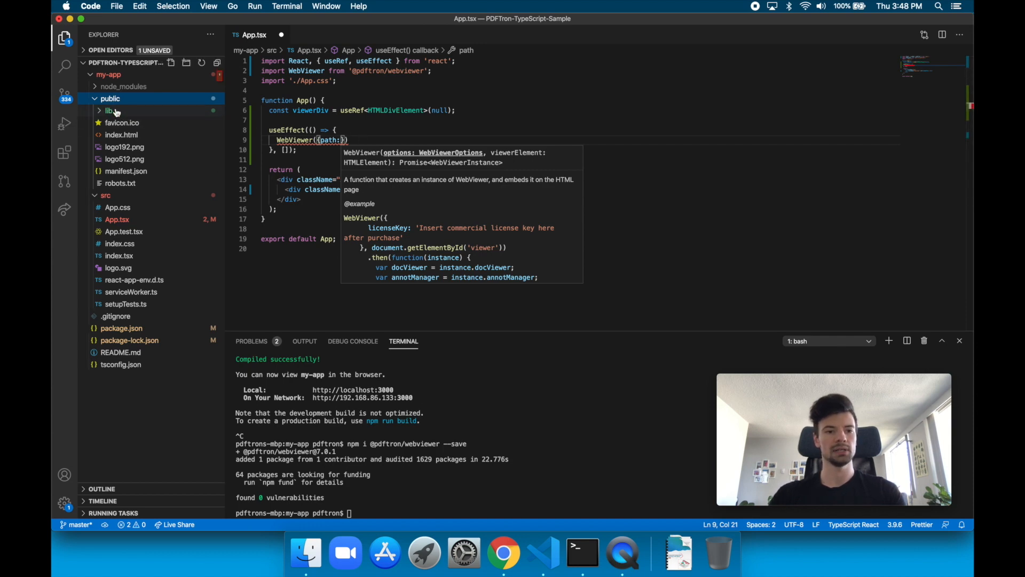
mouse_move(109, 110)
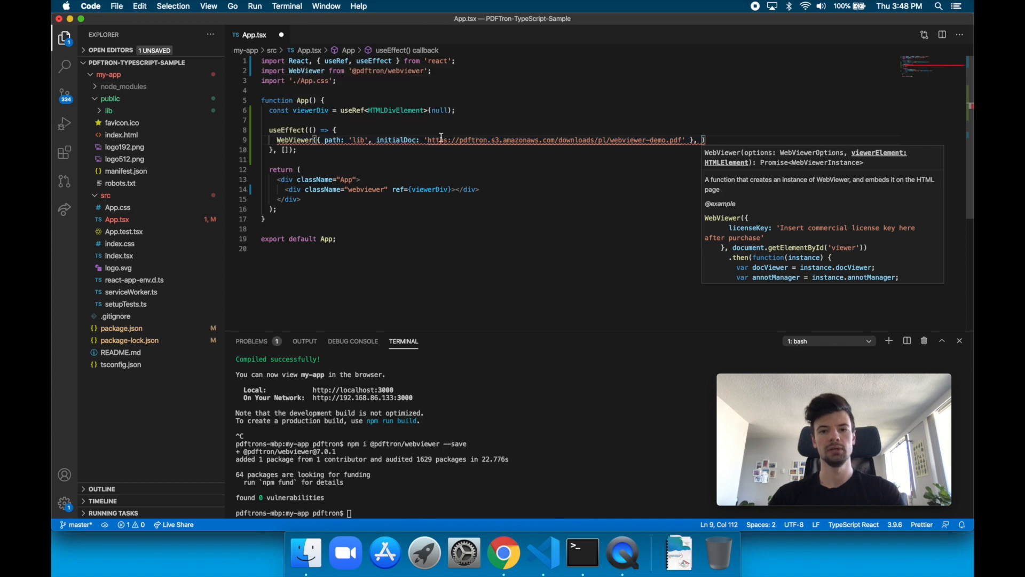
Step: Pass path 'lib', the demo initialDoc and viewerDiv.current as HTMLDivElement, then add .then(instance => {})
double_click(395, 110)
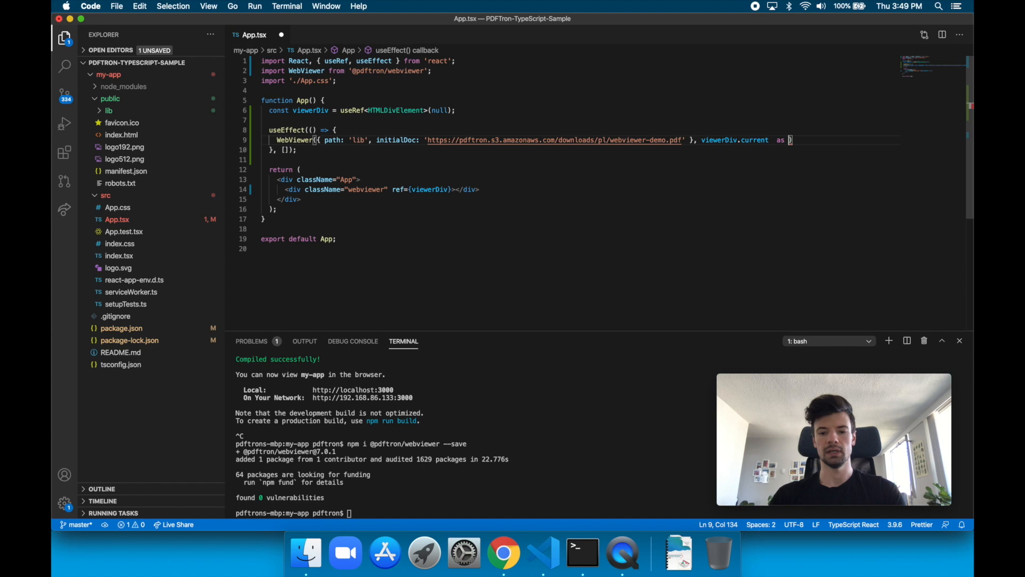
text(HTMLDivElement).then())
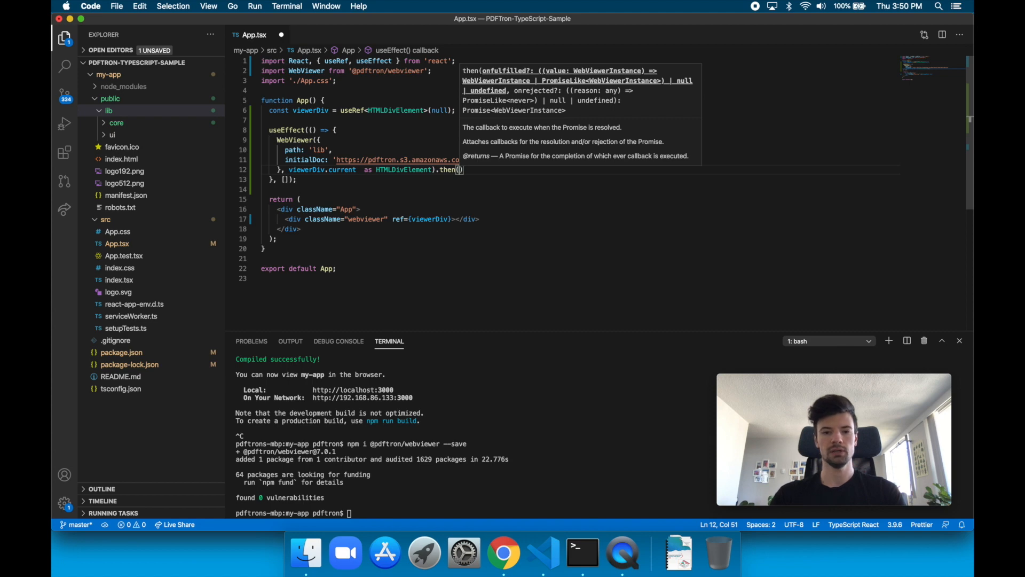
text(instance =>)
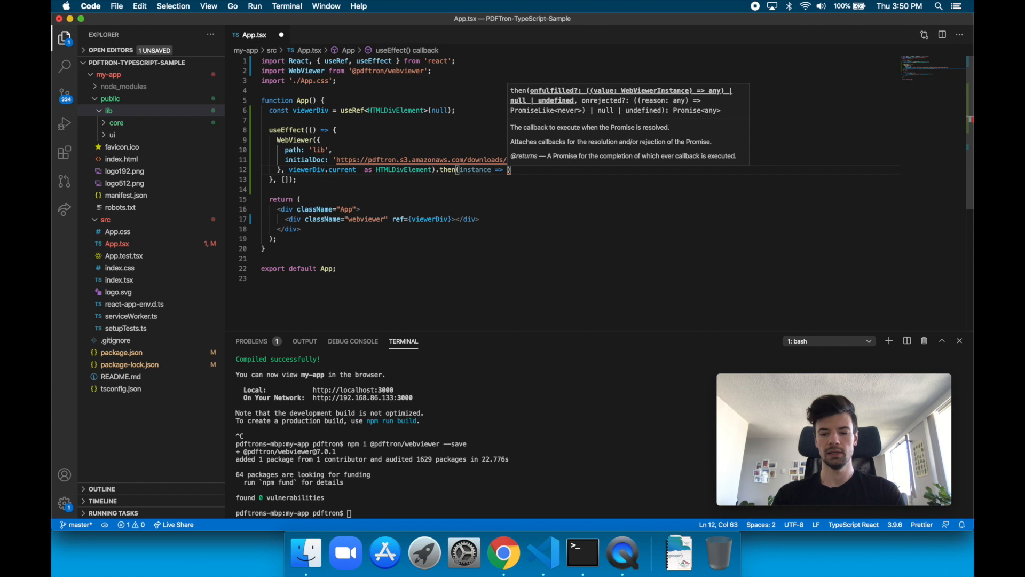
text({)
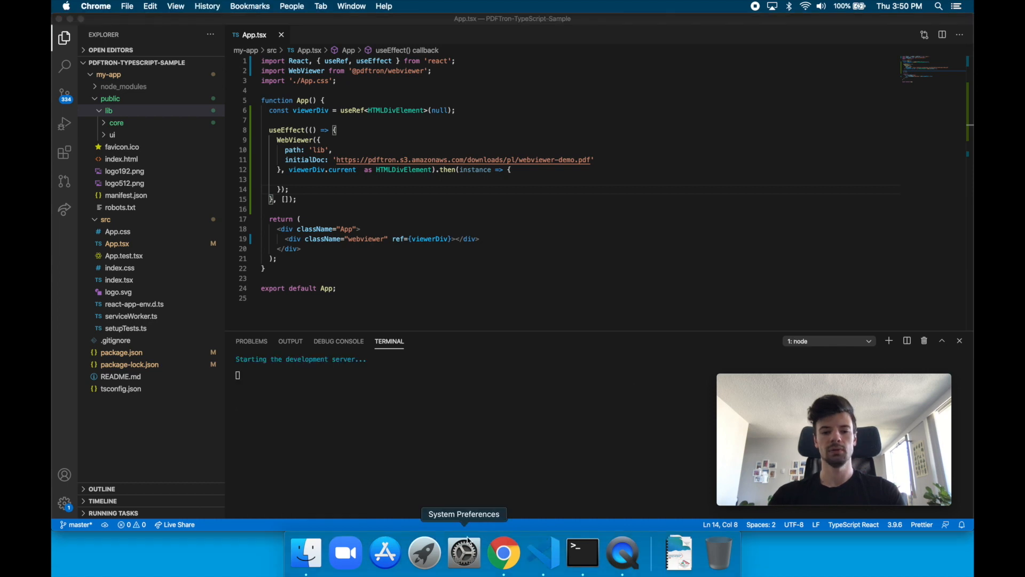
Step: Bring up the Chrome window showing the app at localhost:3000
right_click(502, 552)
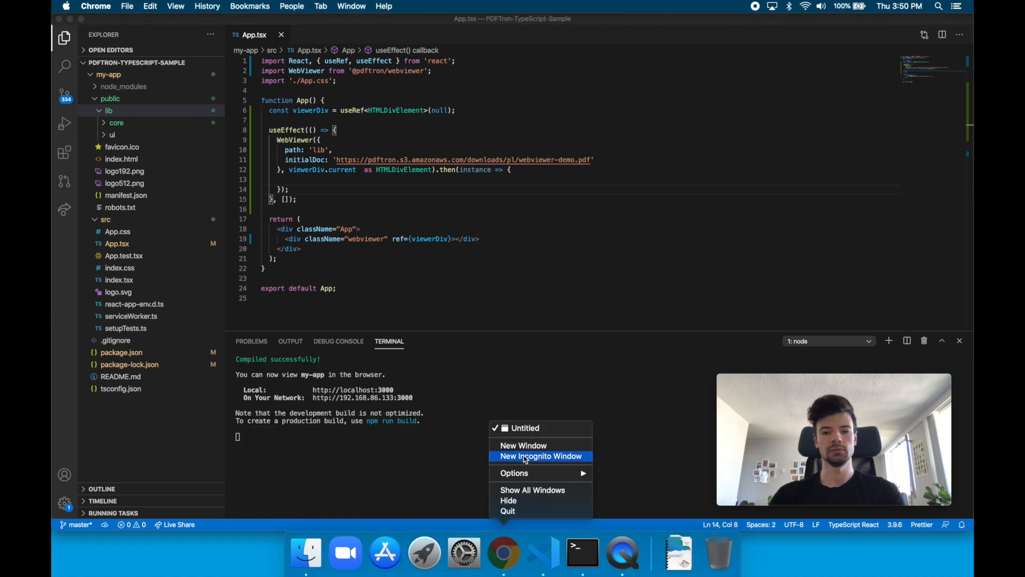
click(523, 445)
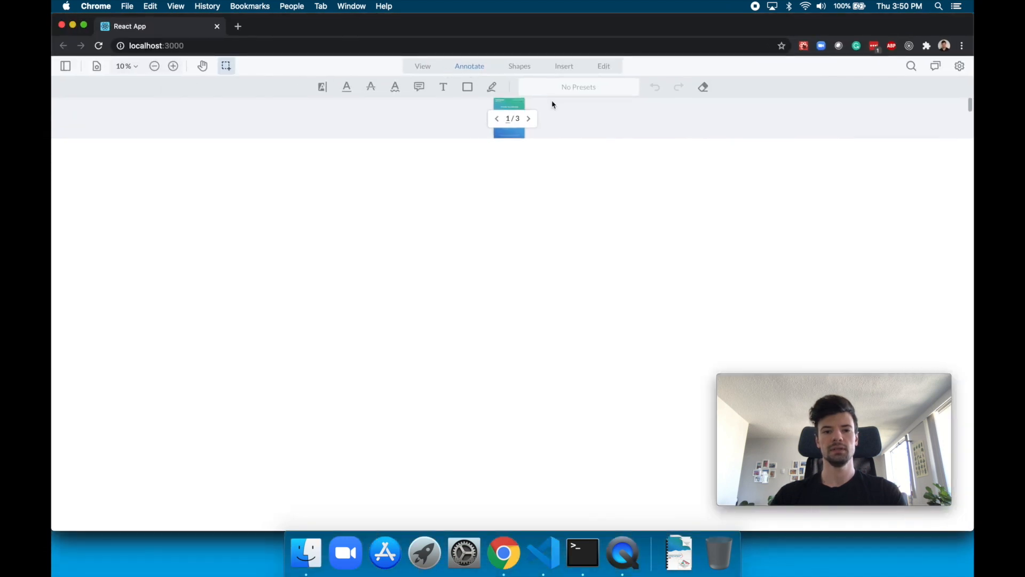
mouse_move(370, 118)
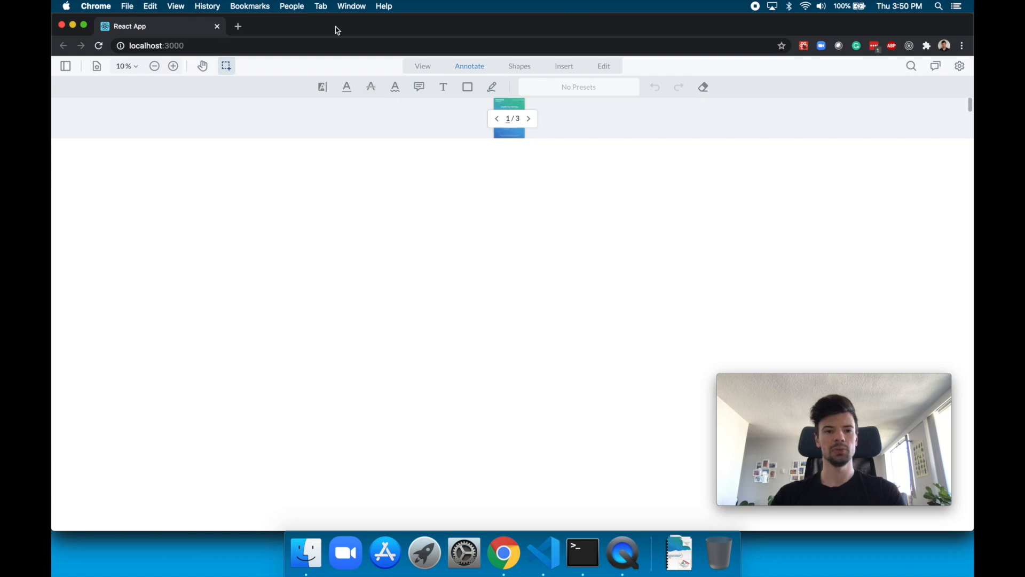
Step: Add a .webviewer { height: 100vh; } rule at the end of App.css
click(541, 551)
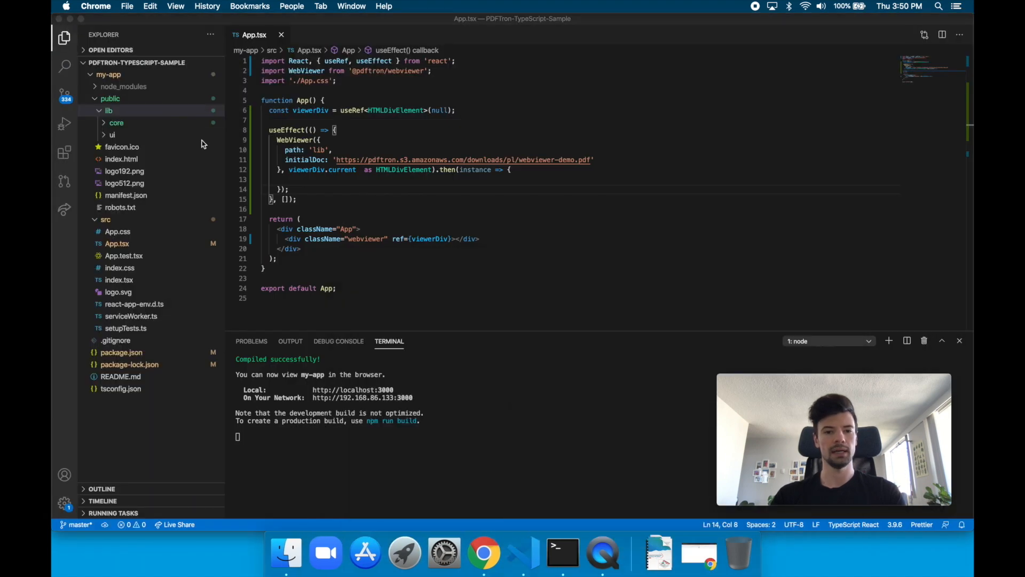
double_click(366, 239)
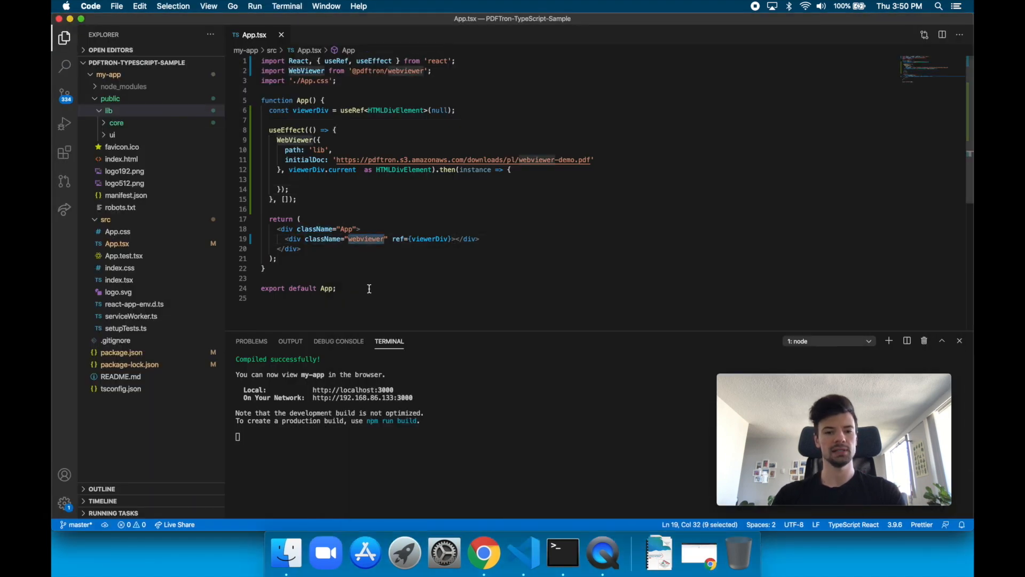
click(117, 231)
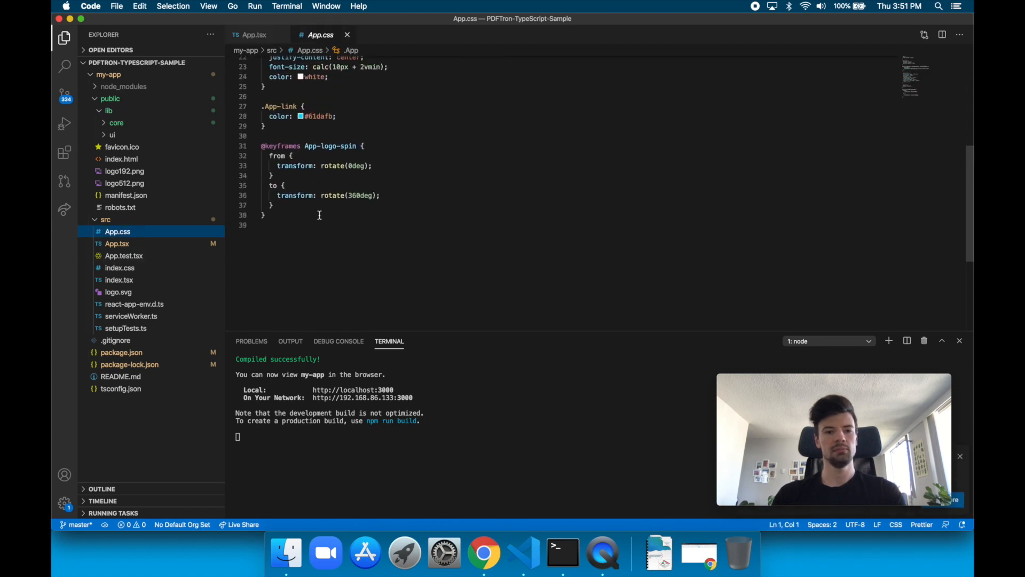
text(.)
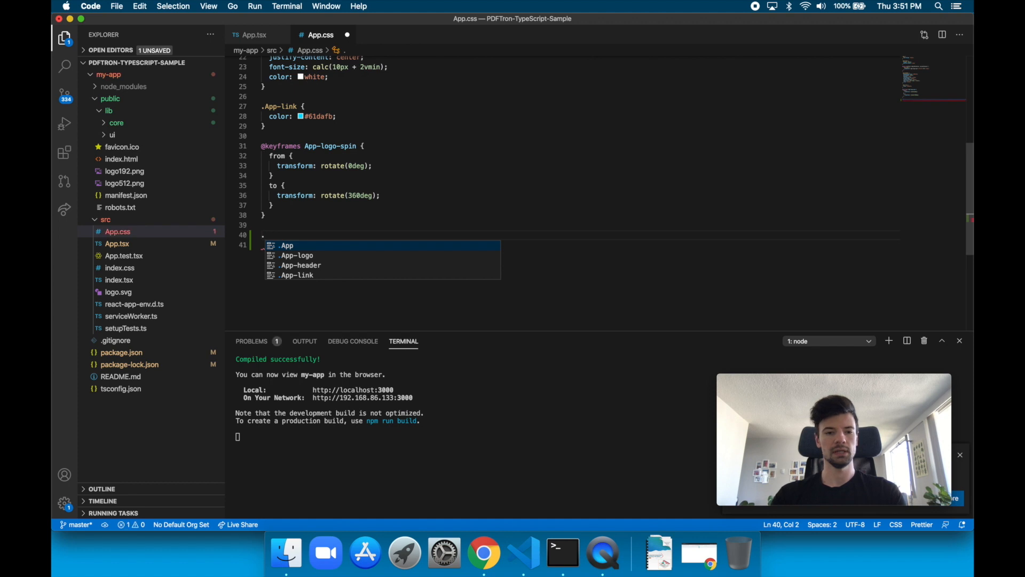
text(.webviewer {)
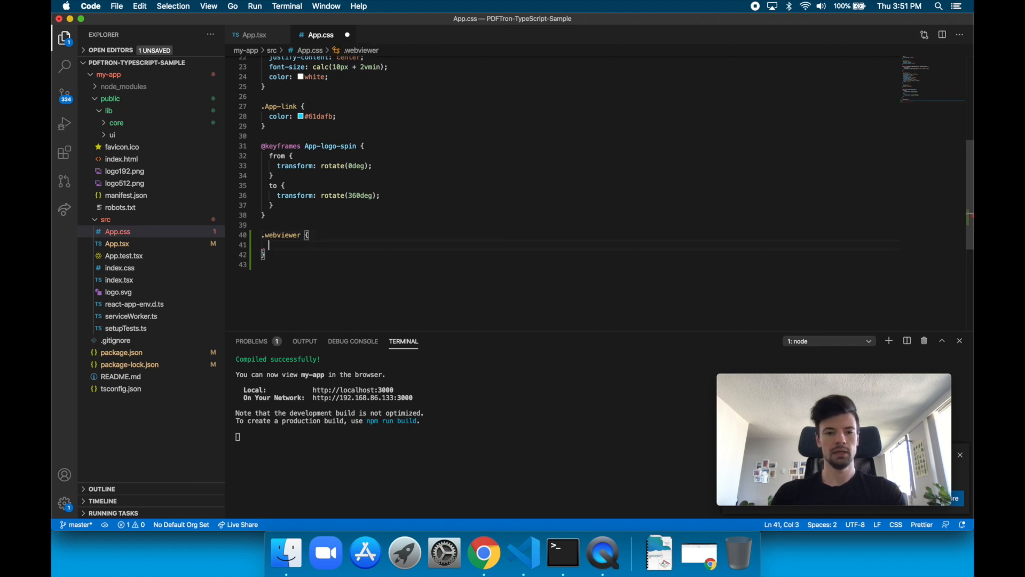
text(height: 1)
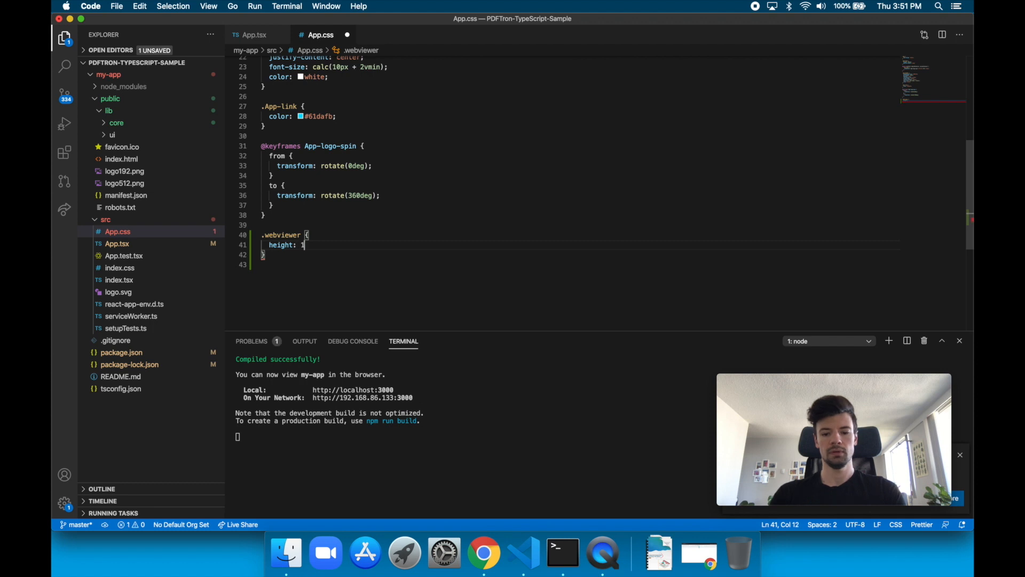
text(00vh;)
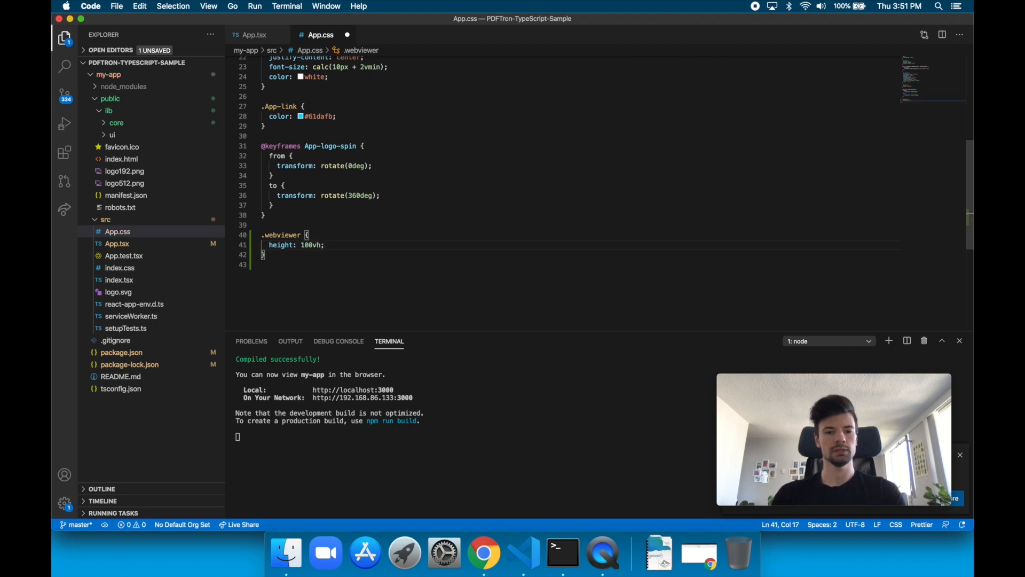
mouse_move(404, 553)
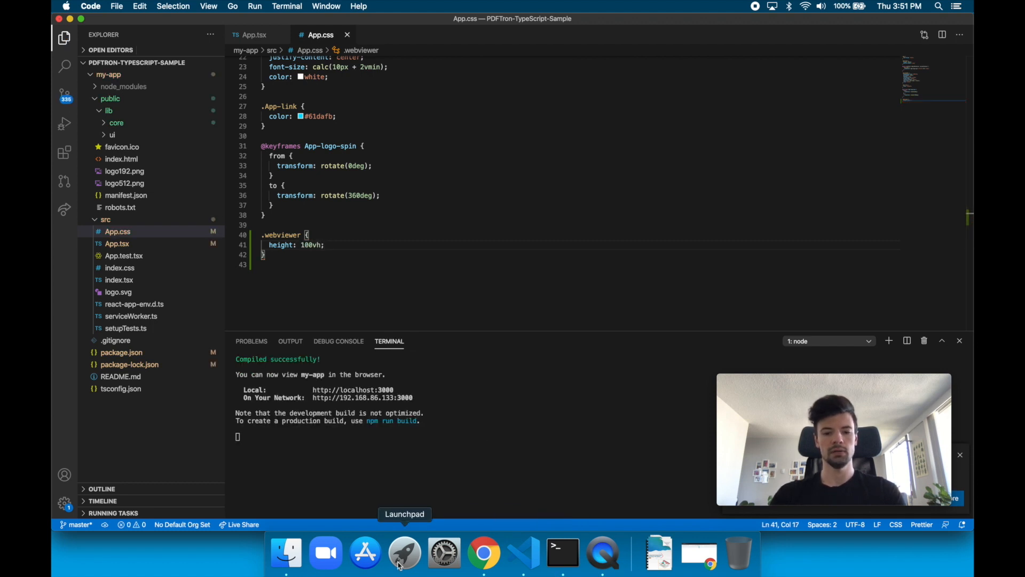
Step: Switch to the React App Chrome window to see WebViewer filling the full height
right_click(484, 553)
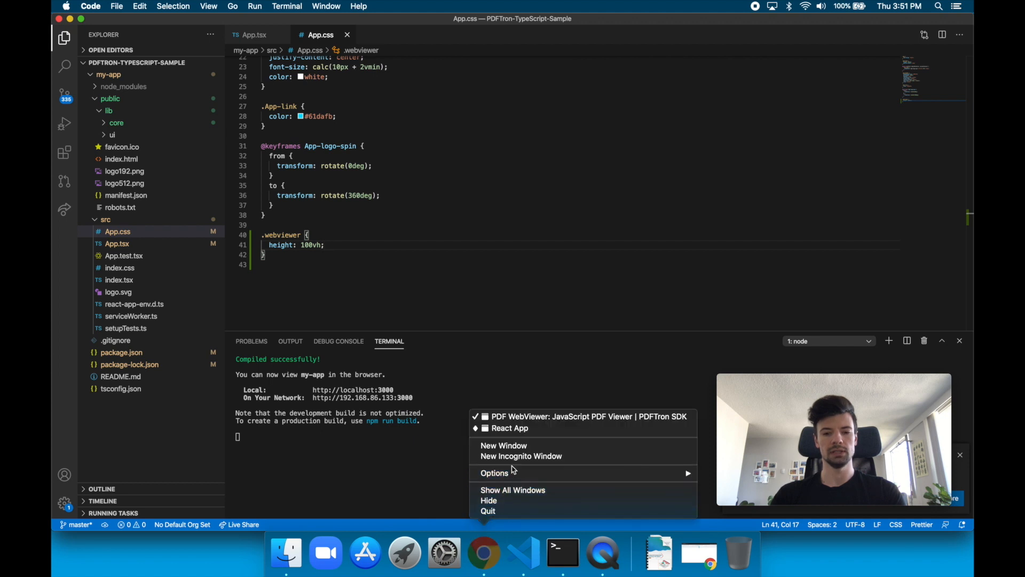
click(509, 428)
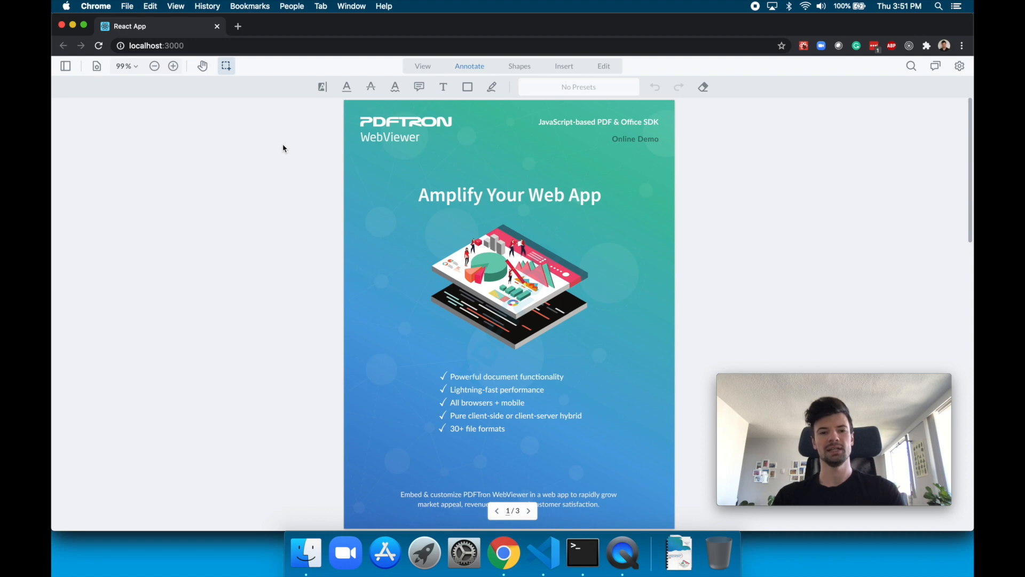
Step: Browse pdftron.com's WebViewer getting-started documentation in a new tab
click(348, 26)
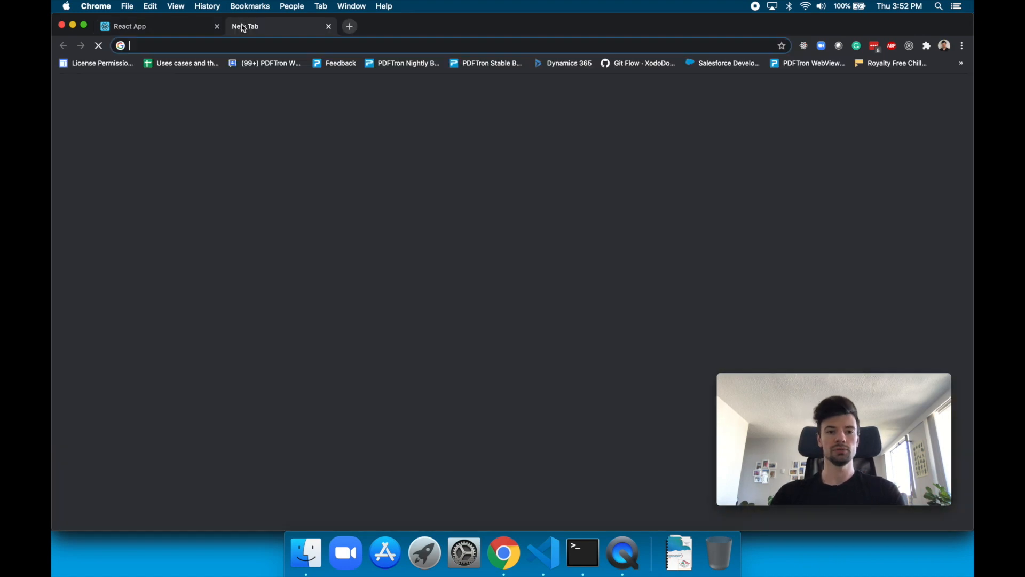
text(pdftron.com)
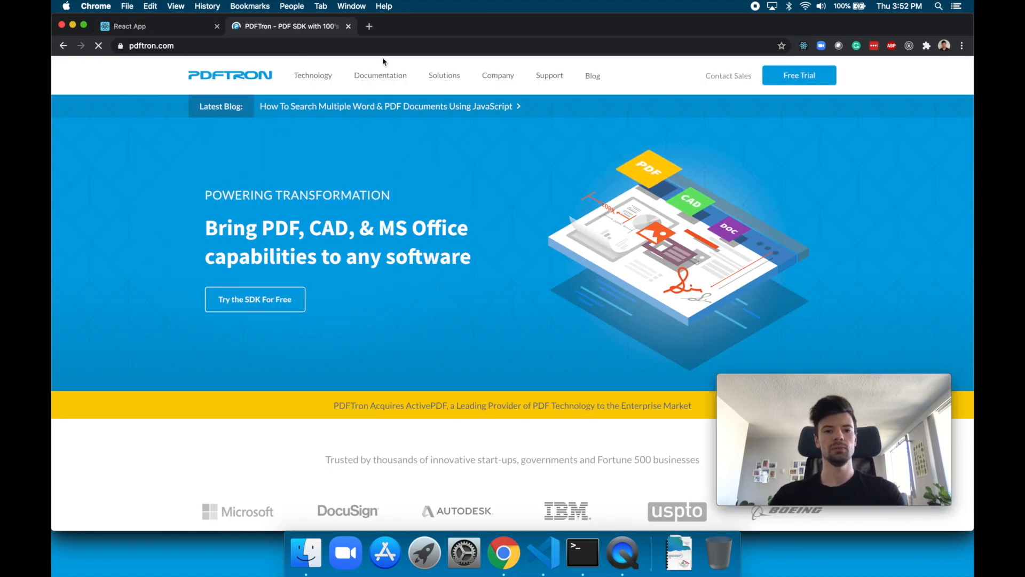
click(380, 76)
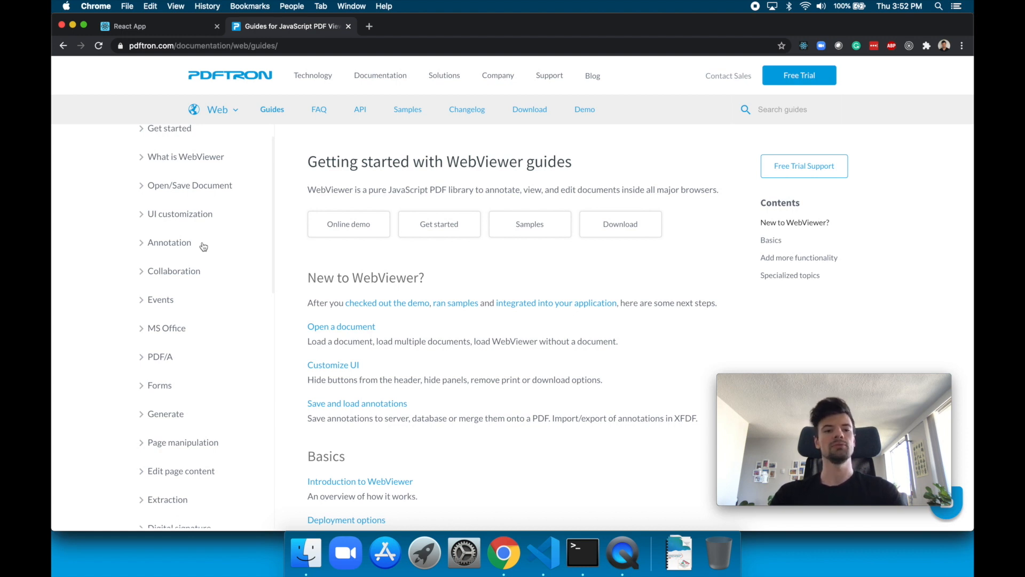
scroll(down, 3)
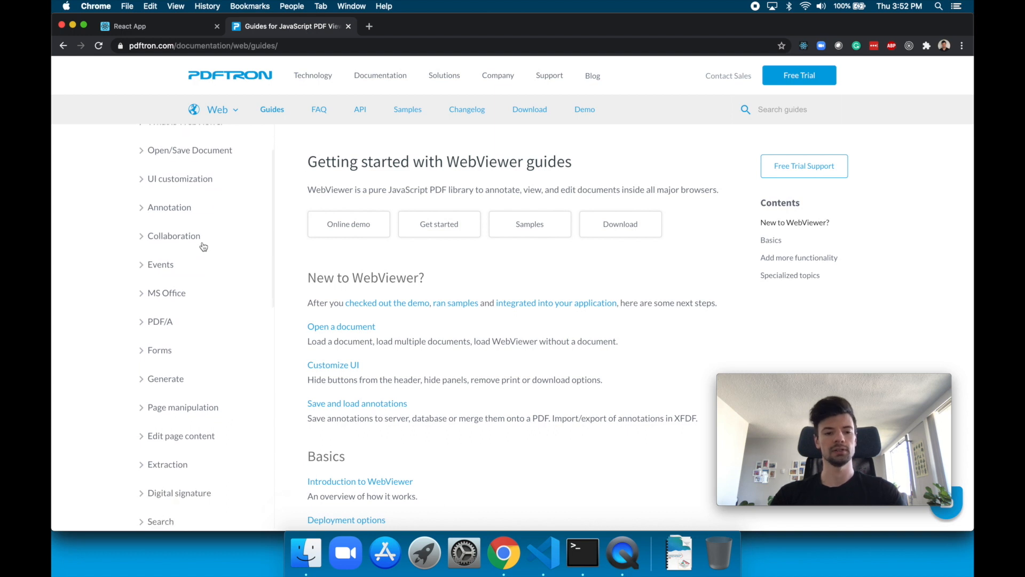